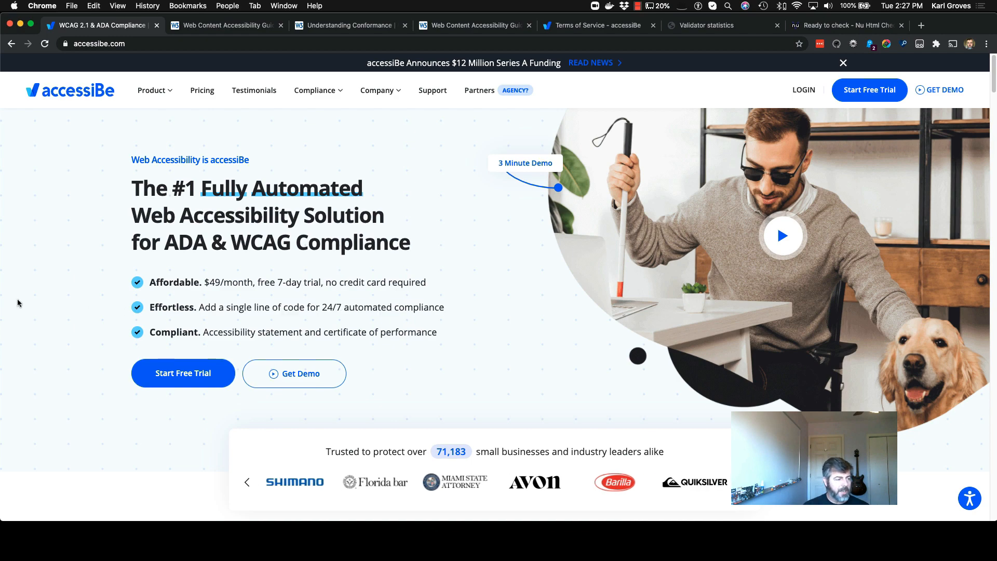
# Move down the homepage and highlight the 'WCAG 2.1 & ADA Compliance' claim
pyautogui.scroll(-3)
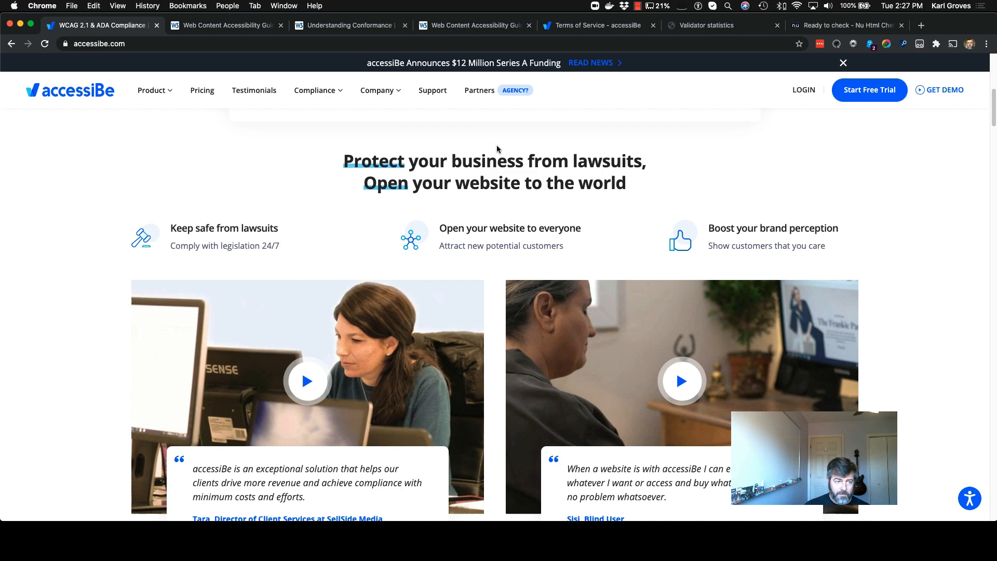
pyautogui.scroll(-3)
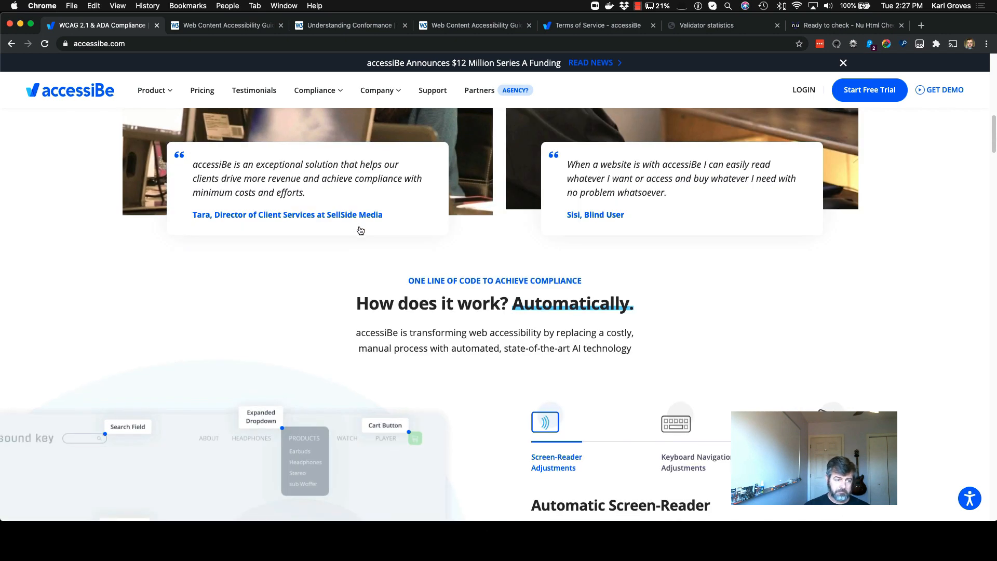
pyautogui.scroll(-3)
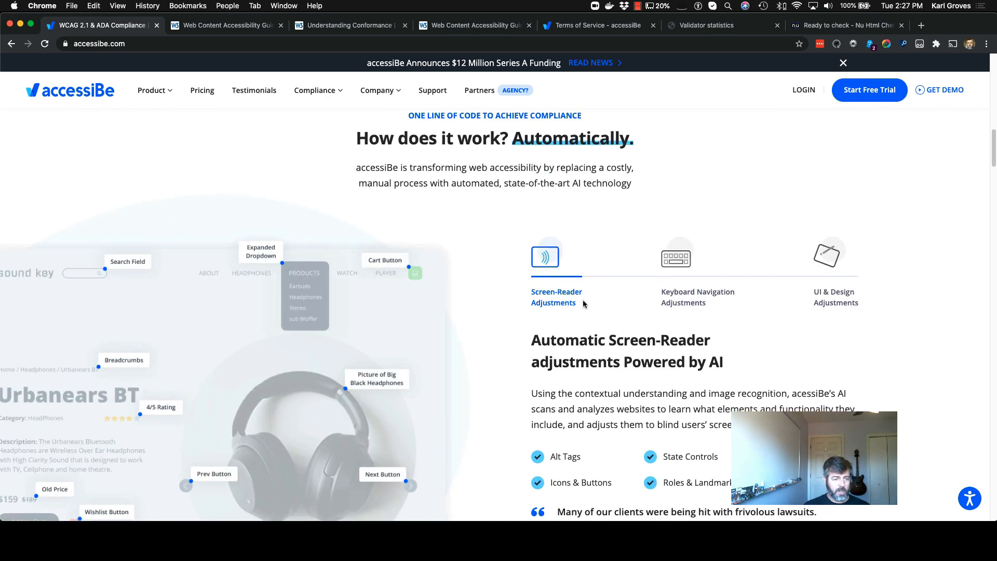
pyautogui.scroll(-3)
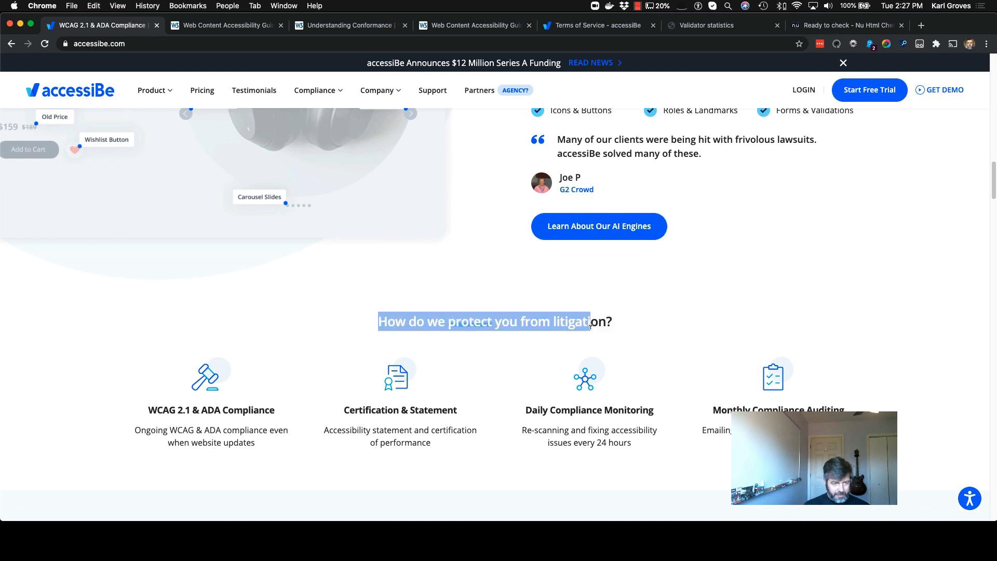
pyautogui.scroll(-3)
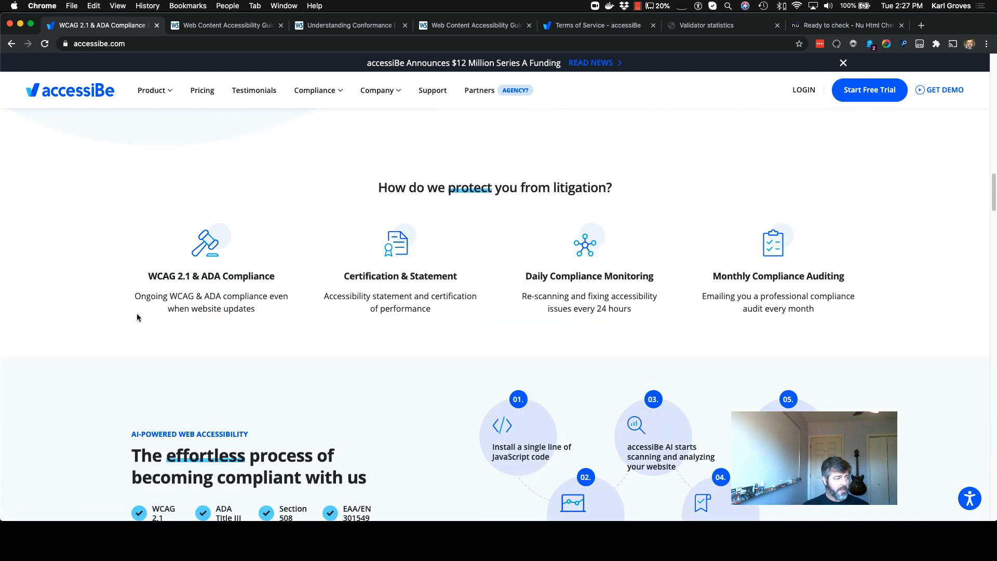
pyautogui.doubleClick(210, 275)
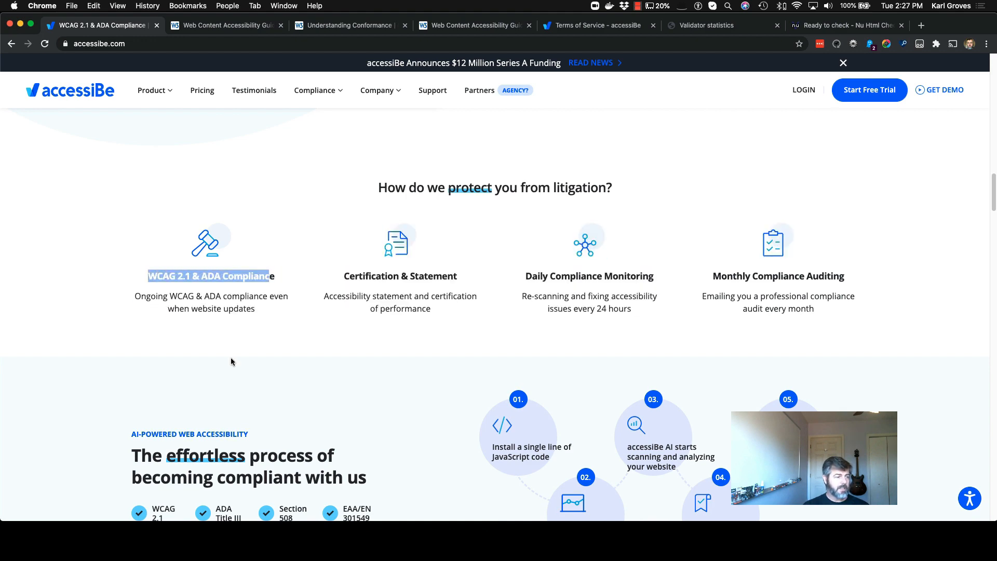
# Continue down to the compliance-process steps and competitor comparison table
pyautogui.scroll(-3)
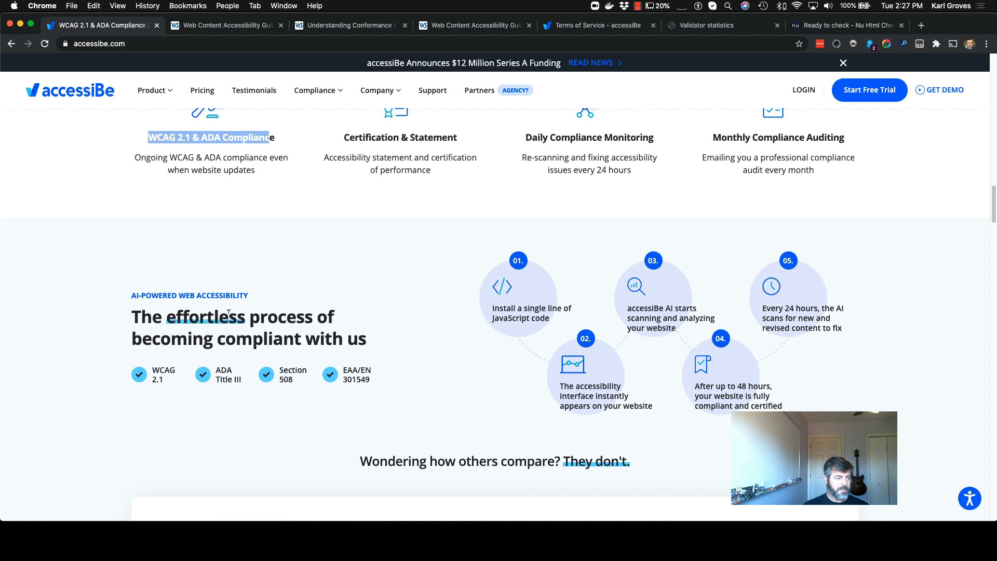
pyautogui.scroll(-3)
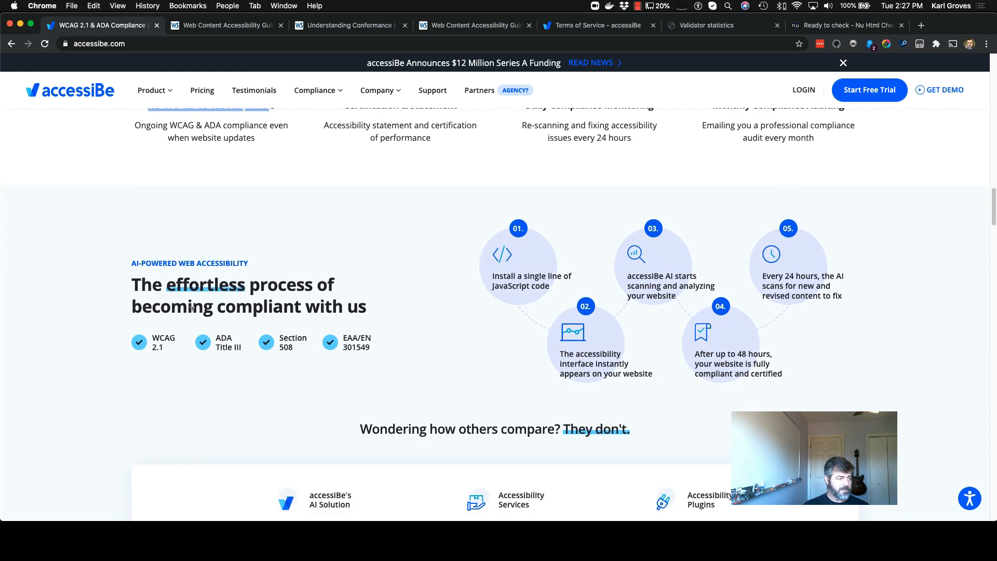
pyautogui.scroll(-3)
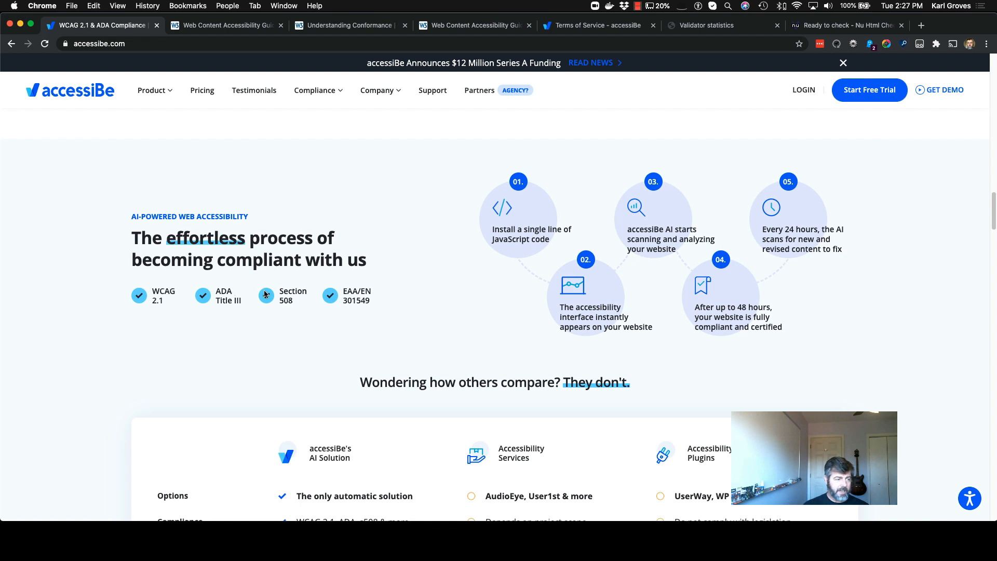
pyautogui.moveTo(431, 323)
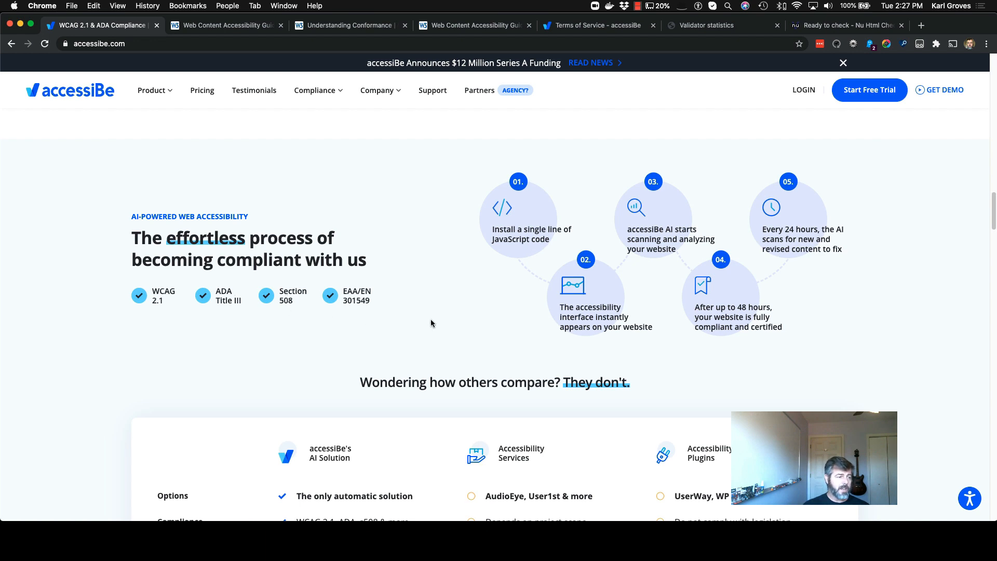
pyautogui.moveTo(370, 344)
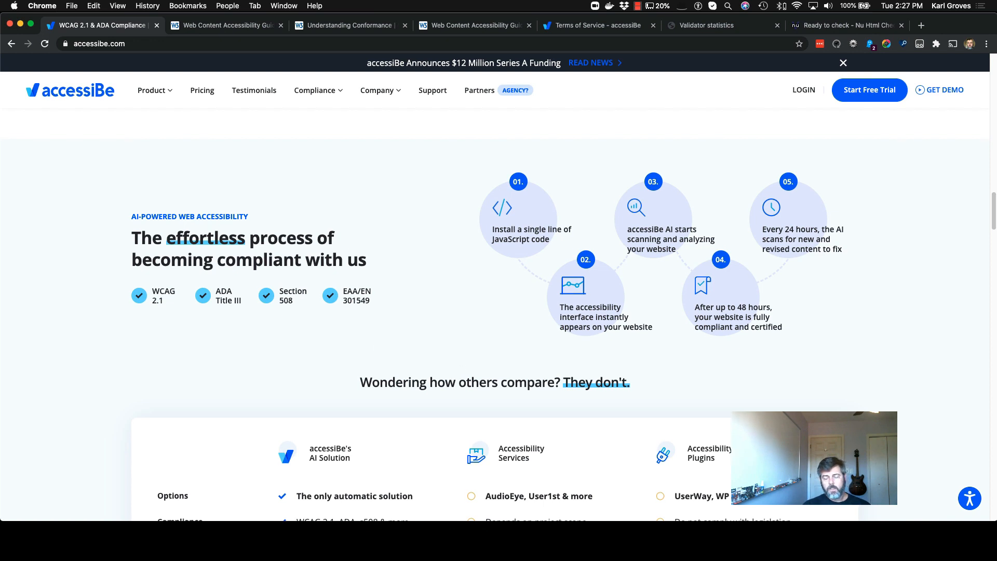
pyautogui.moveTo(215, 297)
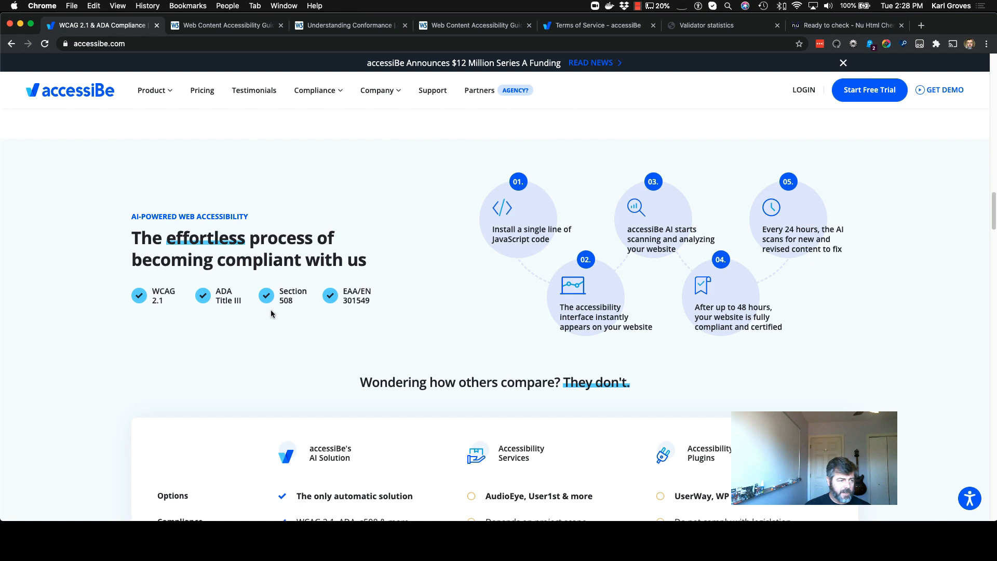
pyautogui.moveTo(381, 305)
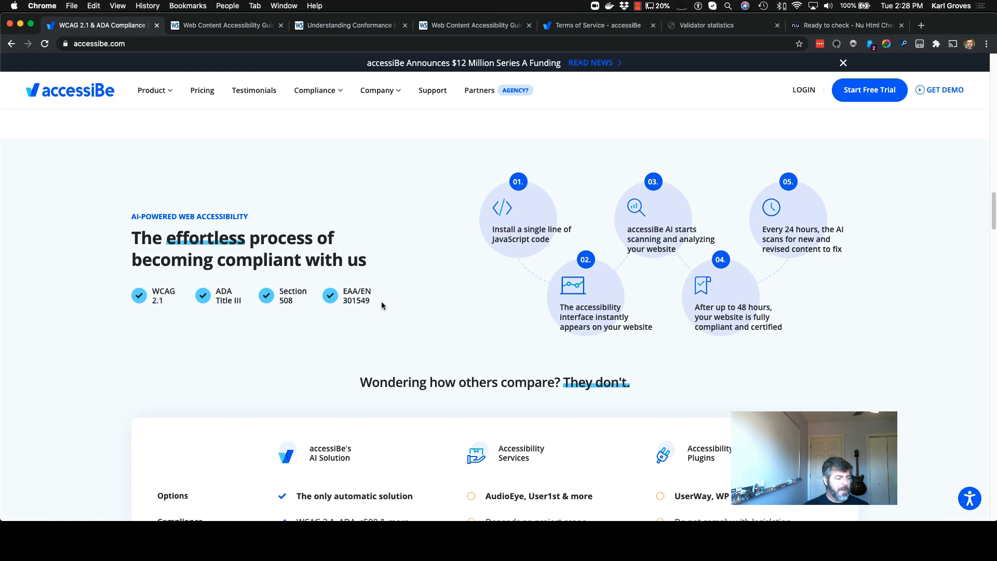
pyautogui.moveTo(87, 186)
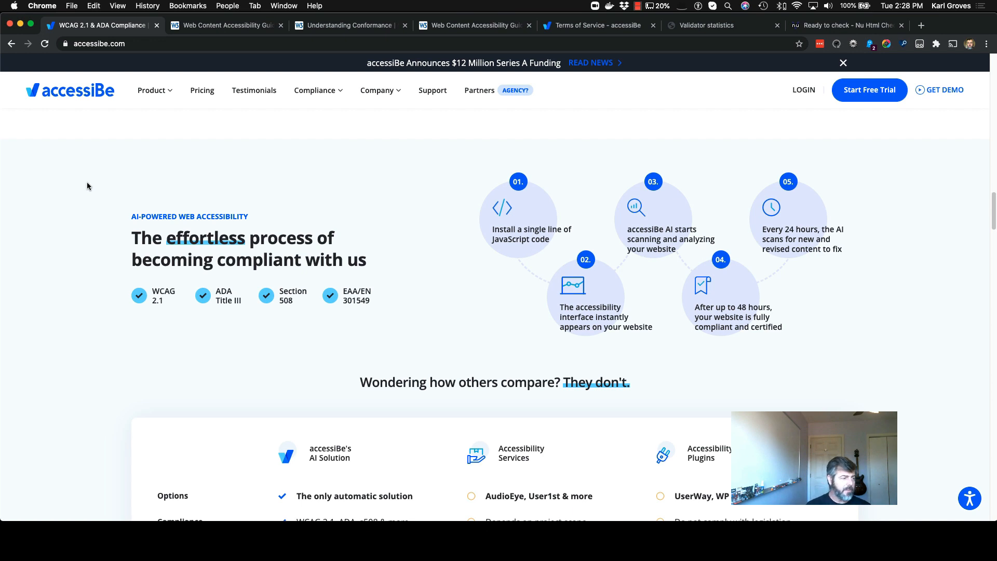
pyautogui.moveTo(61, 169)
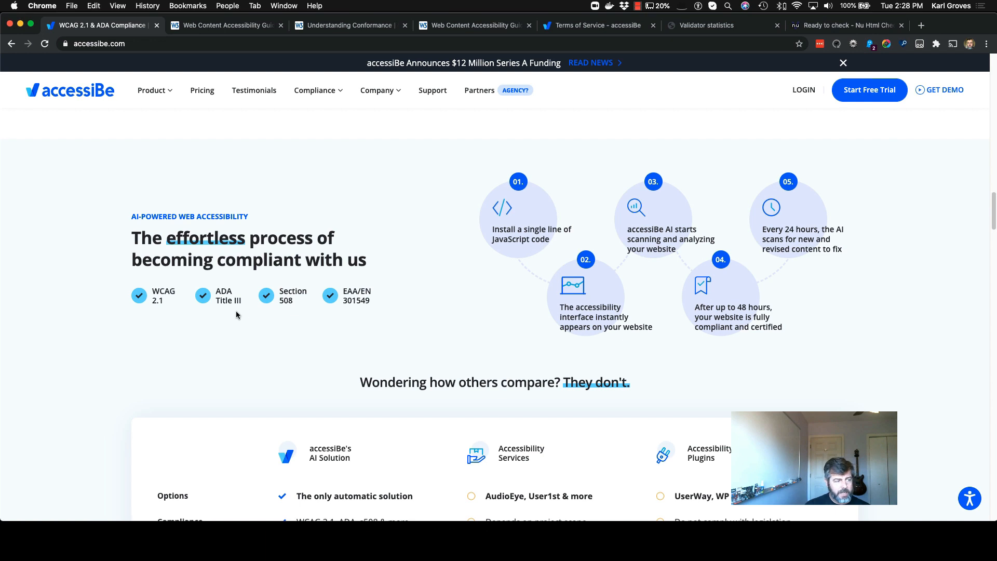
pyautogui.moveTo(240, 309)
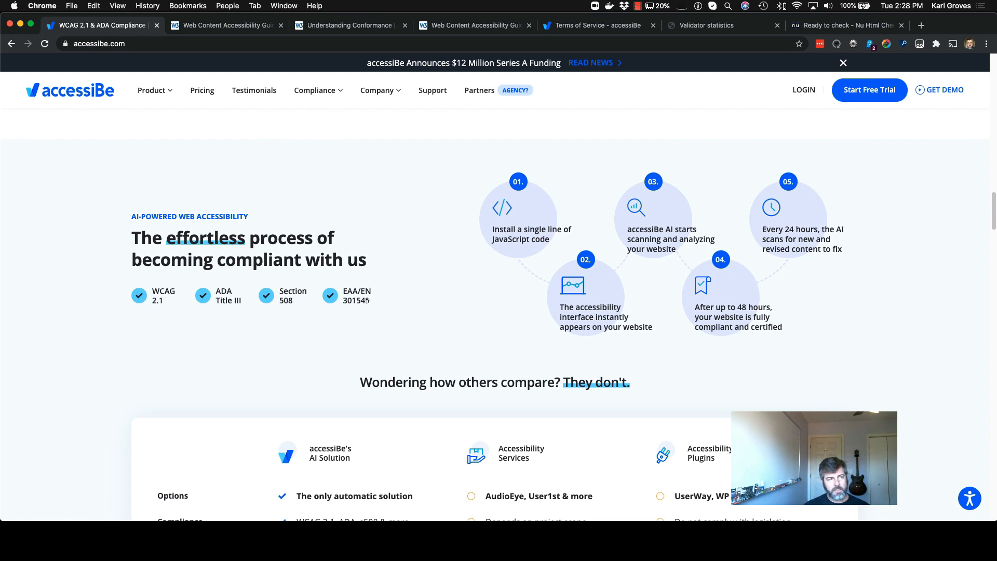
pyautogui.moveTo(359, 350)
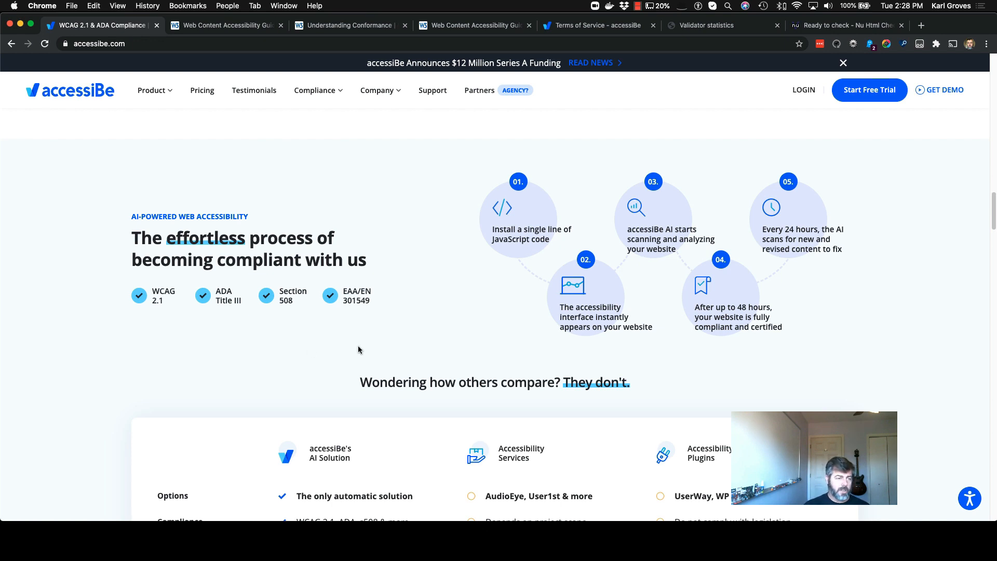
pyautogui.moveTo(282, 328)
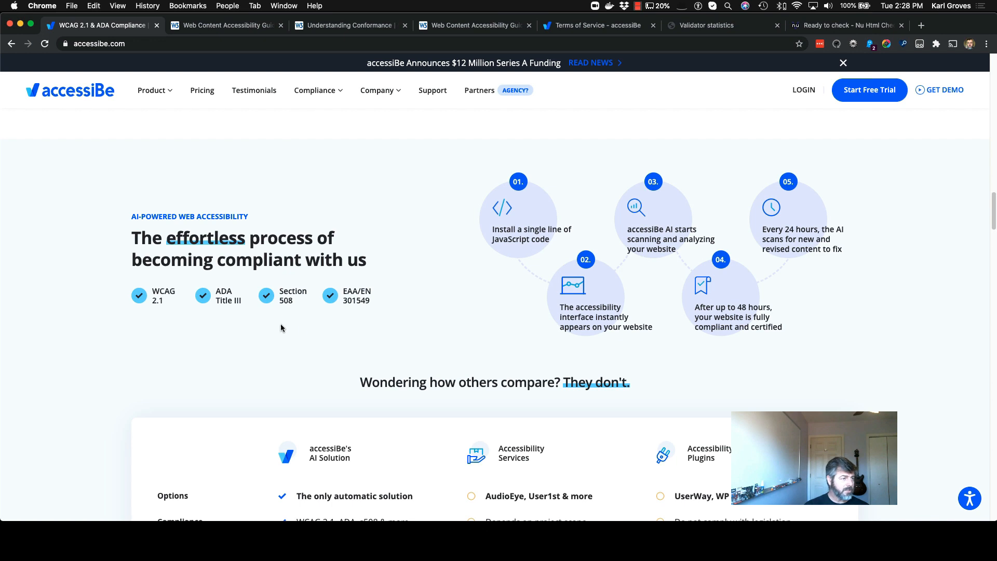
pyautogui.moveTo(218, 285)
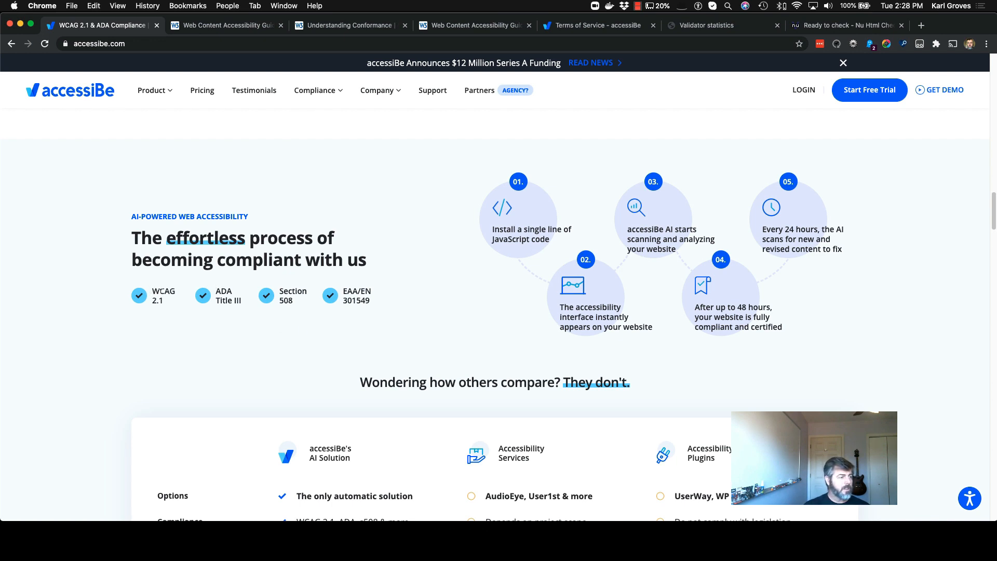
pyautogui.moveTo(174, 310)
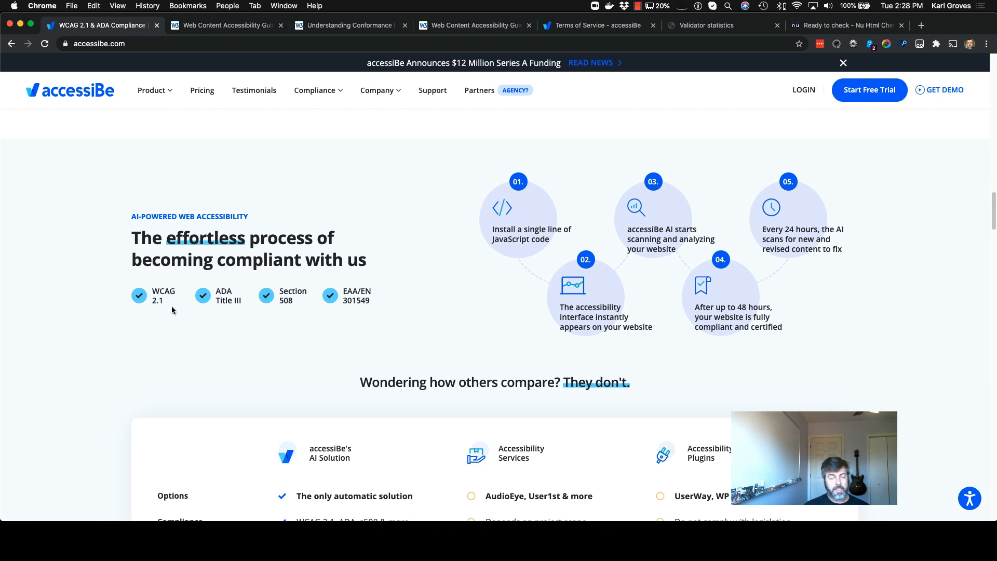
pyautogui.moveTo(236, 199)
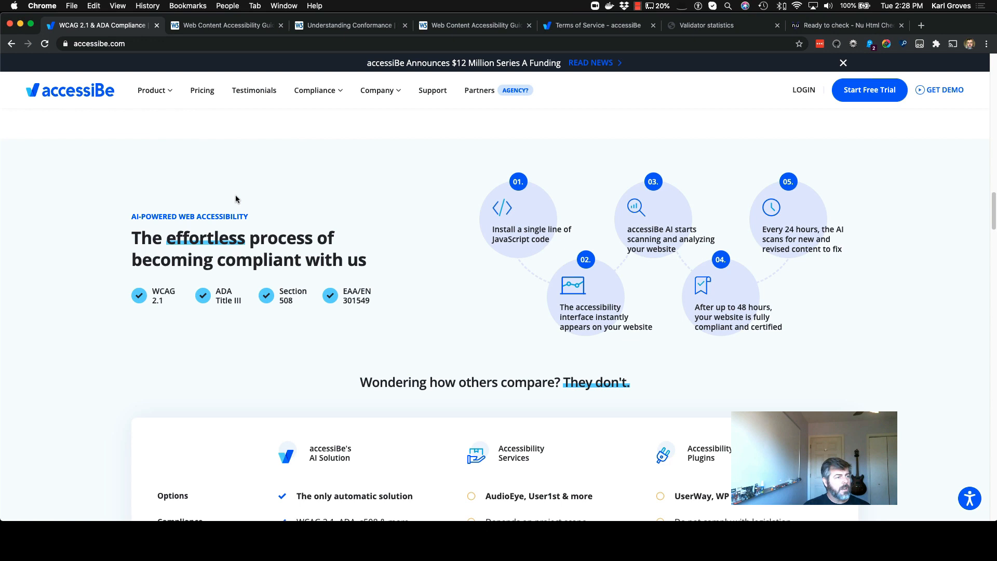
pyautogui.moveTo(232, 189)
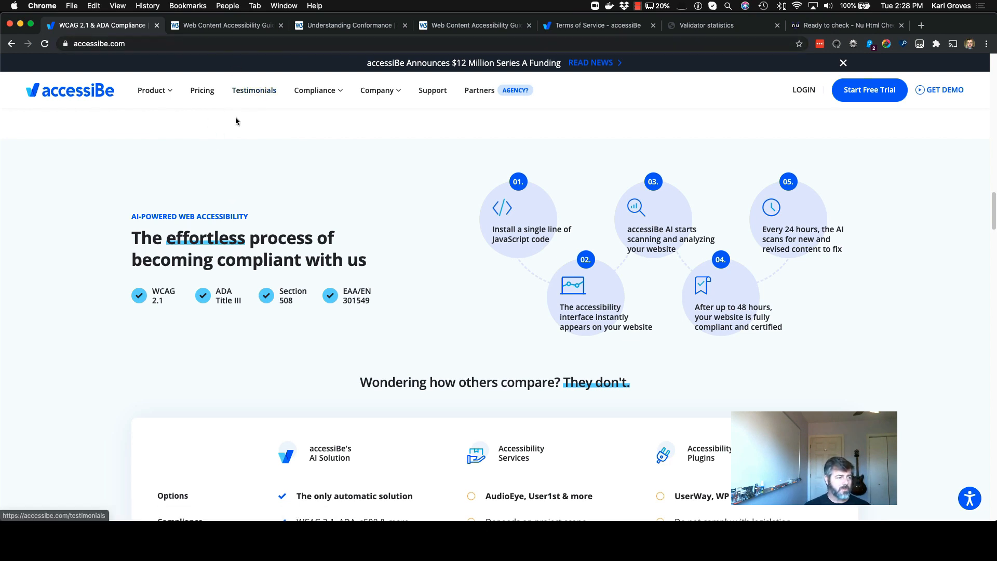
pyautogui.click(222, 25)
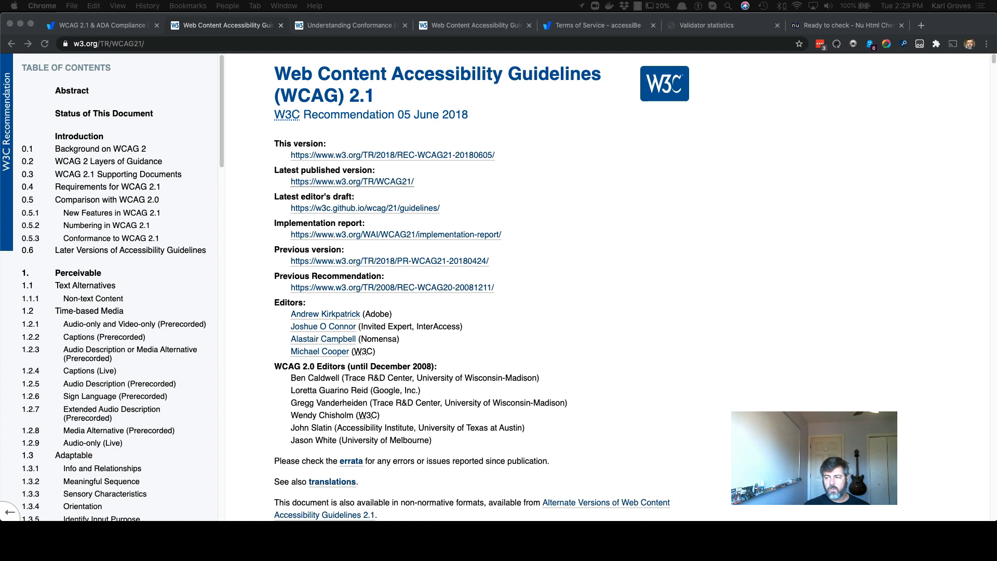
# Bring up the W3C Understanding Conformance page stating all success criteria are testable
pyautogui.click(803, 25)
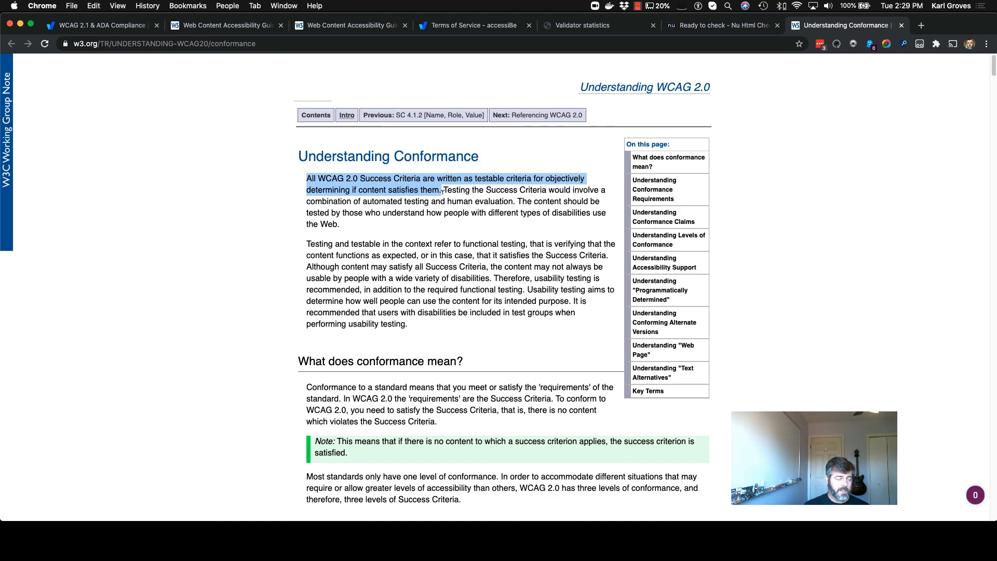
# Read down Understanding Conformance to its requirements and highlight the key sentence
pyautogui.scroll(-3)
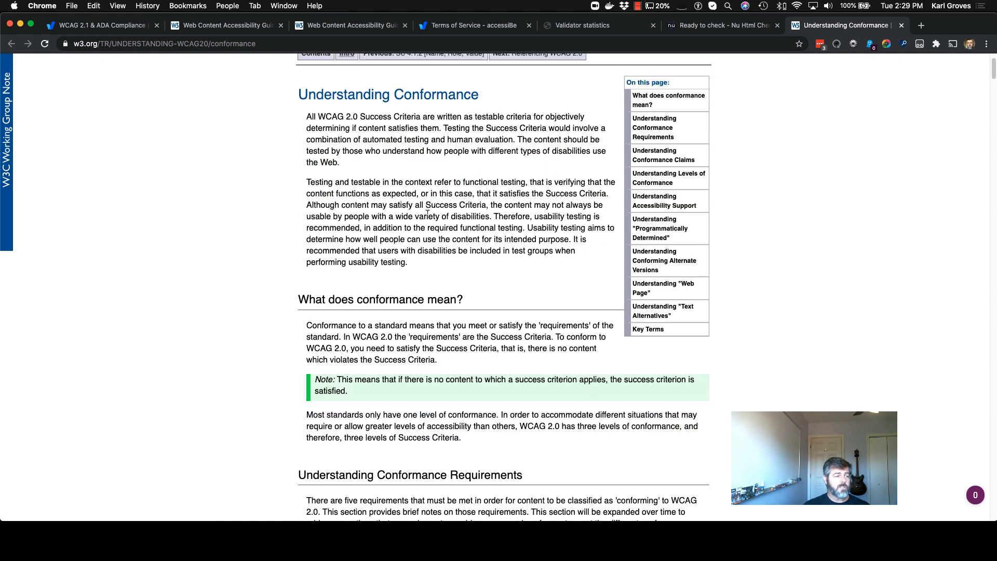
pyautogui.scroll(-3)
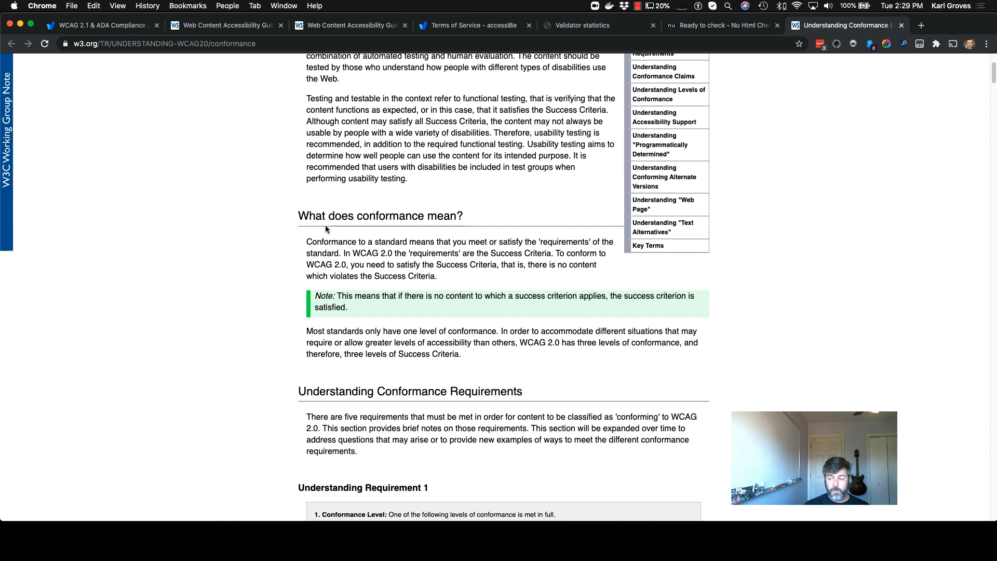
pyautogui.scroll(-3)
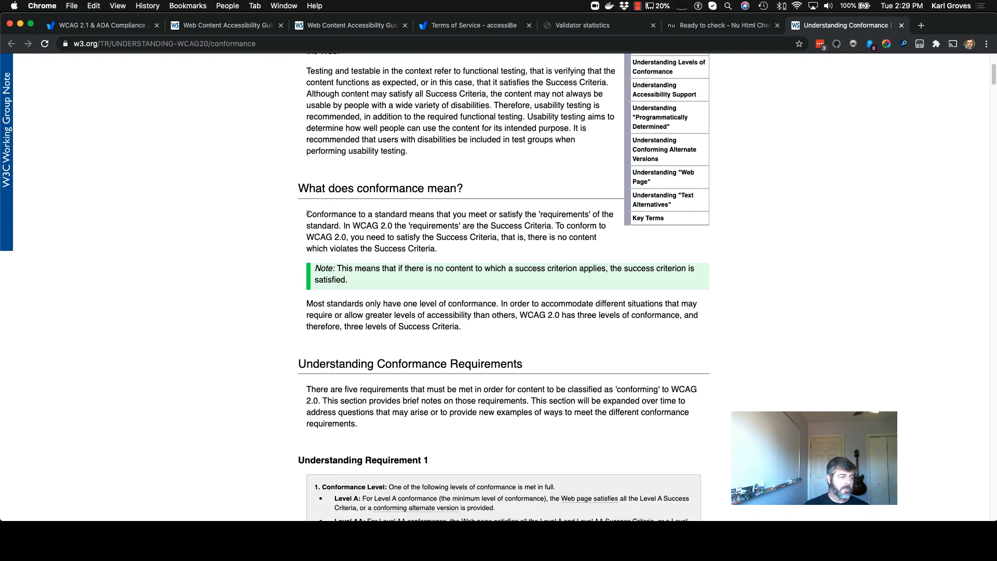
pyautogui.moveTo(306, 214); pyautogui.dragTo(324, 225)
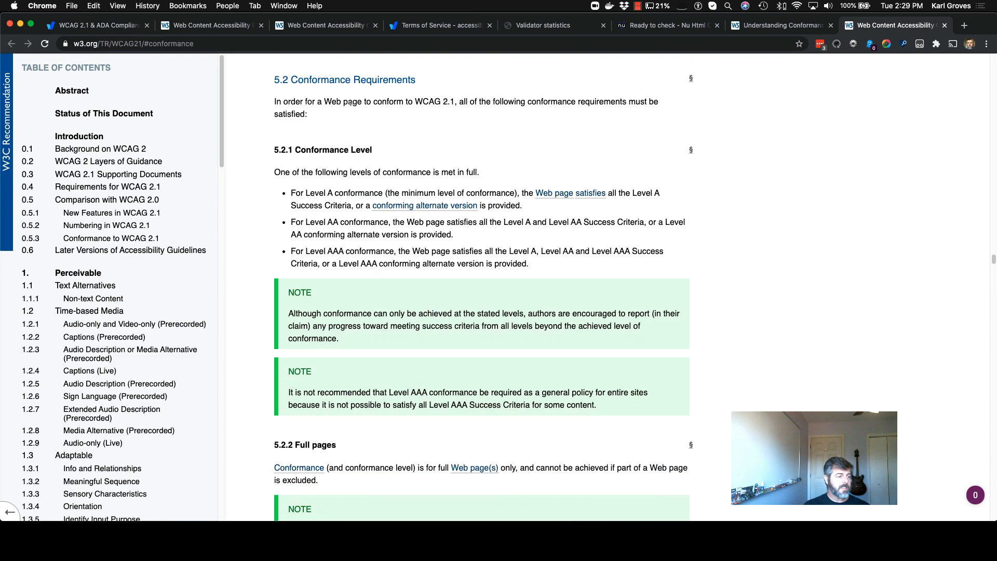
# Review section 5.2.1 Conformance Level, marking then clearing the Level AA bullet, down to Full pages
pyautogui.scroll(-3)
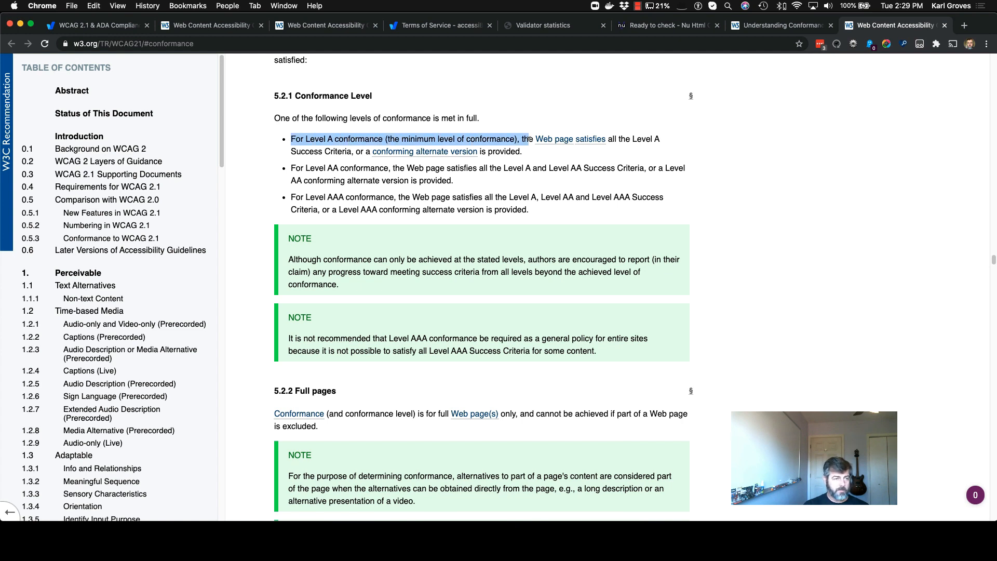
pyautogui.moveTo(553, 139)
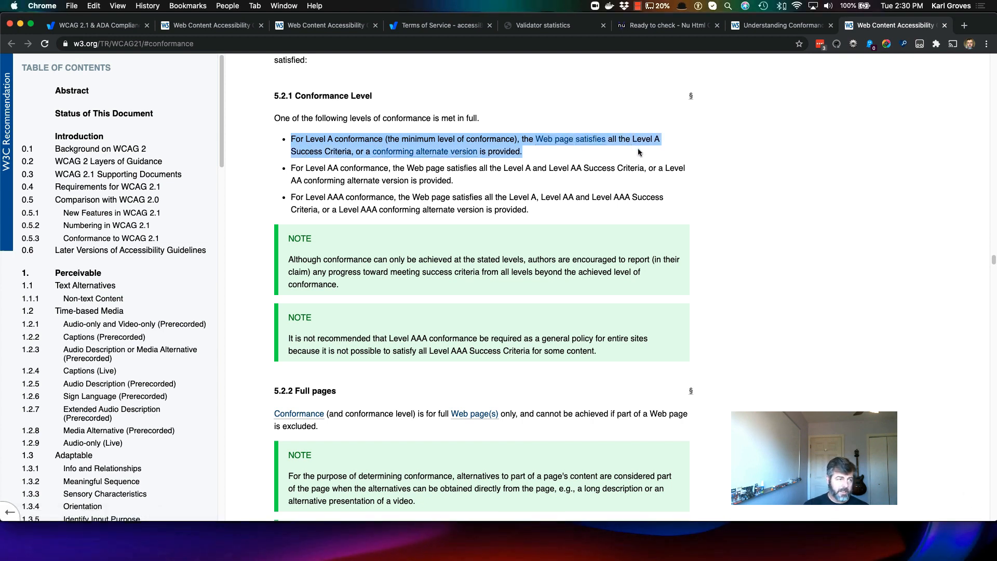
pyautogui.moveTo(536, 151)
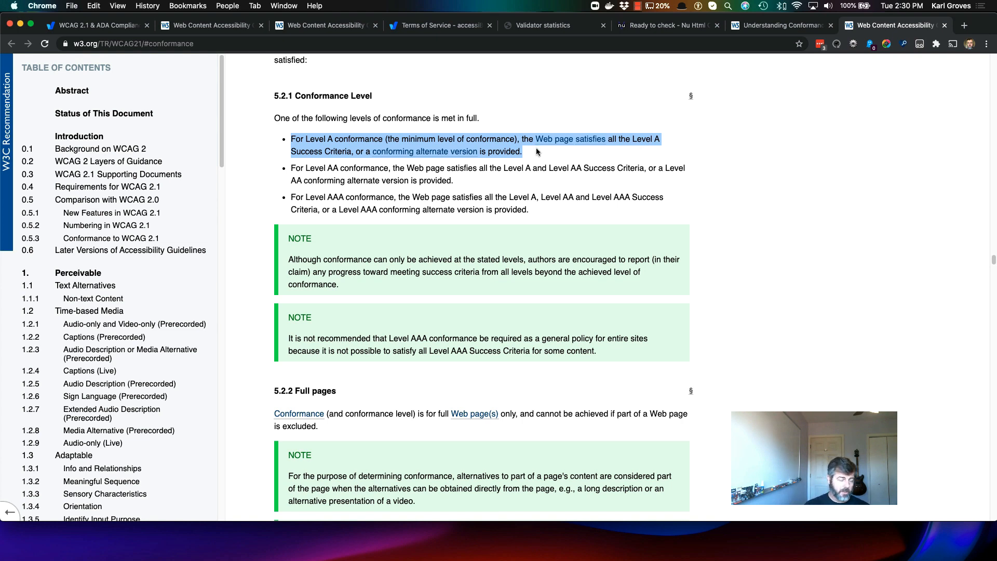
pyautogui.click(537, 152)
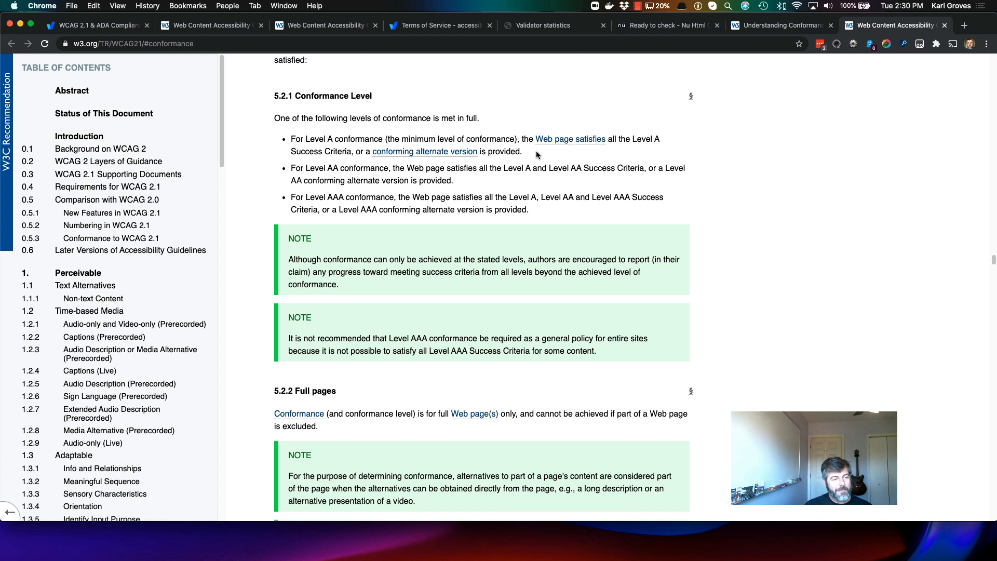
pyautogui.moveTo(547, 87)
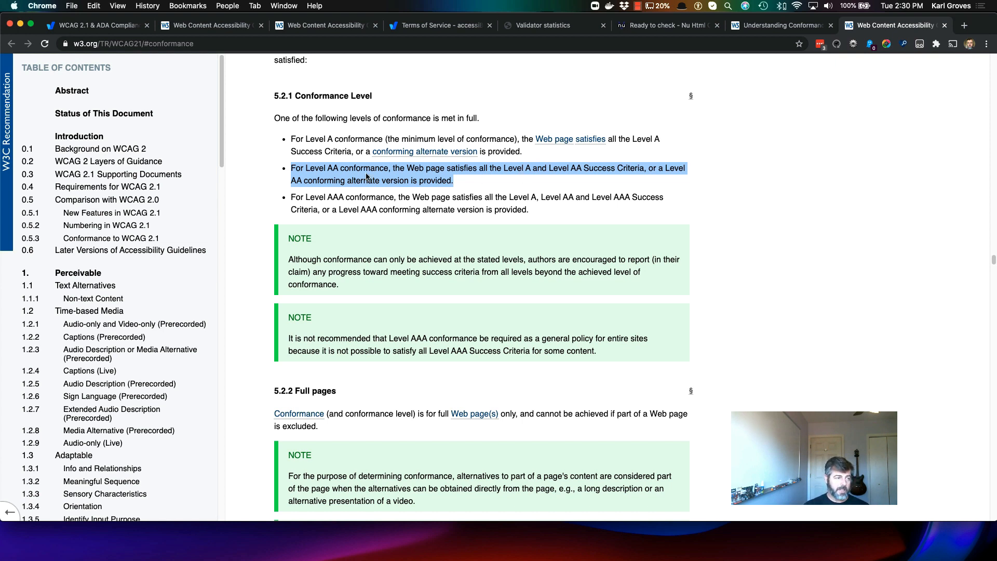
pyautogui.click(366, 174)
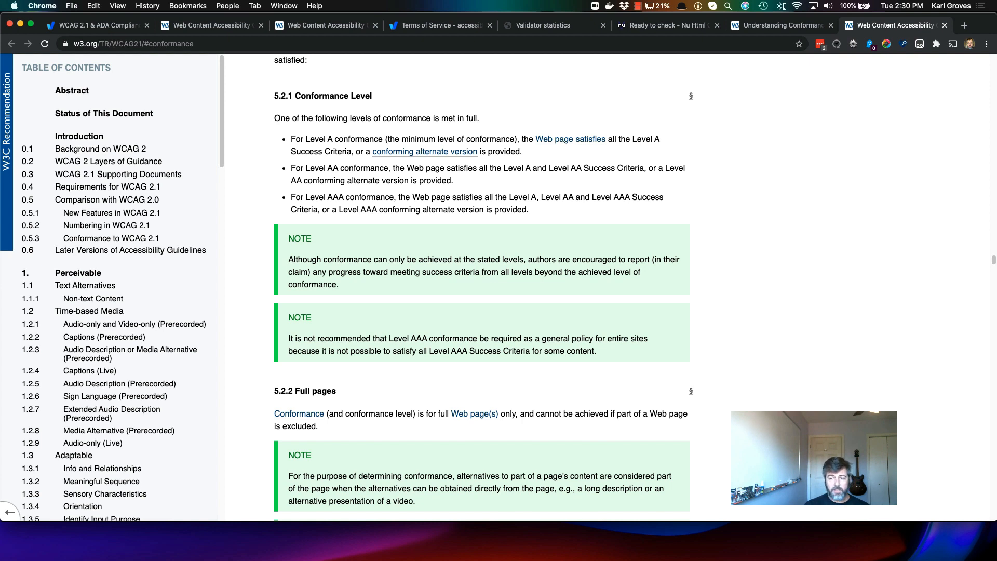
pyautogui.moveTo(530, 205)
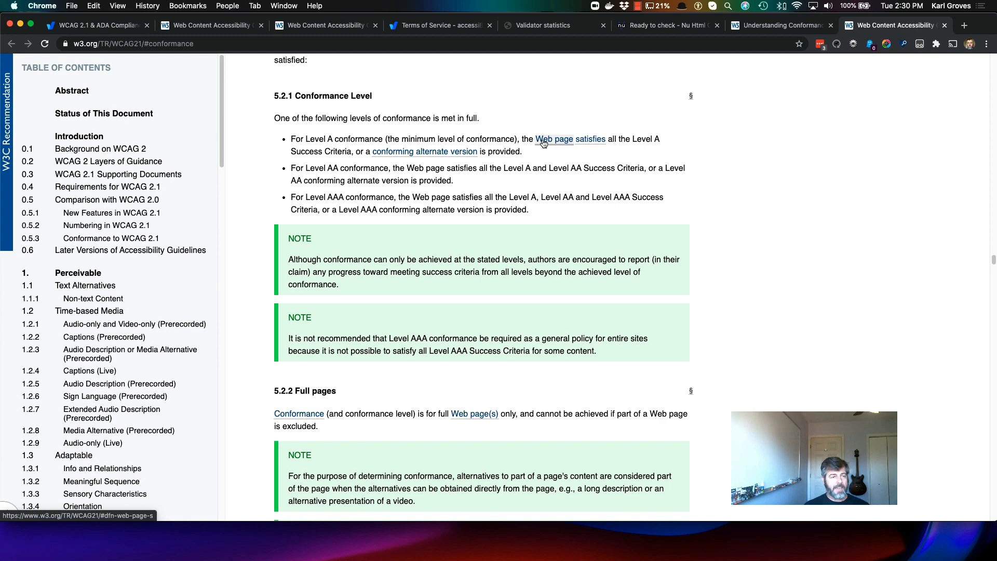
pyautogui.scroll(-3)
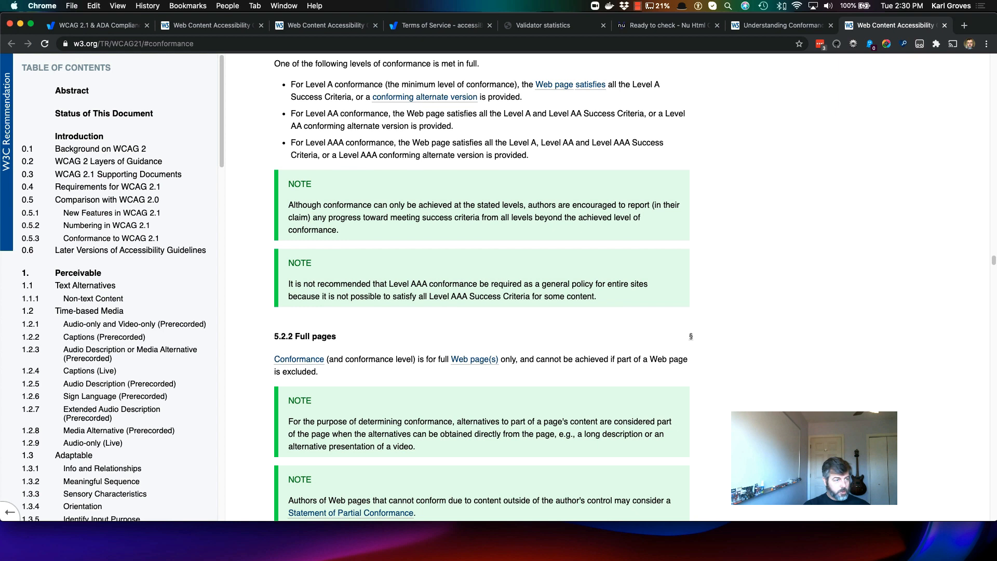
pyautogui.moveTo(862, 213)
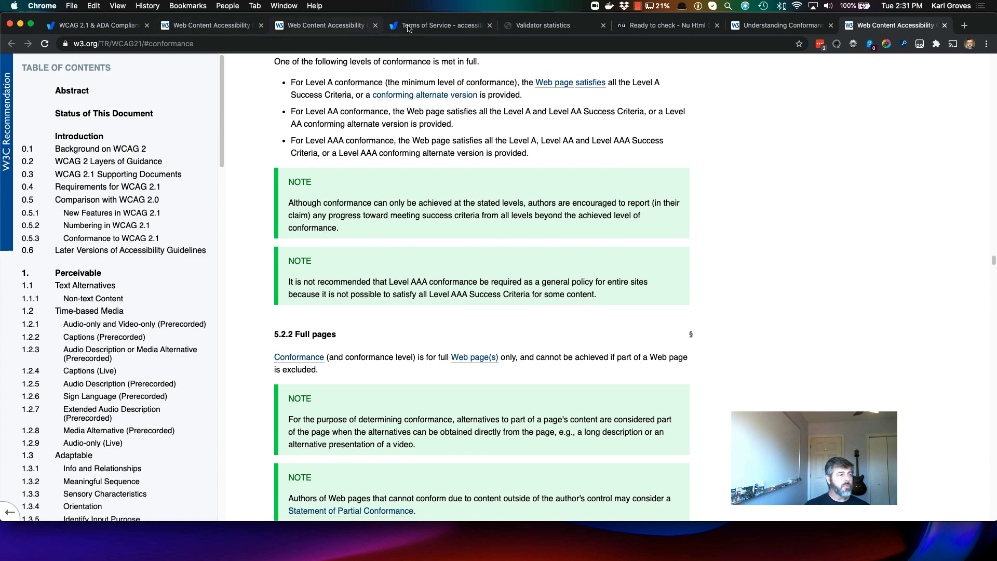
# Switch to accessiBe's Terms of Service and check today's date against the last-updated date
pyautogui.click(438, 25)
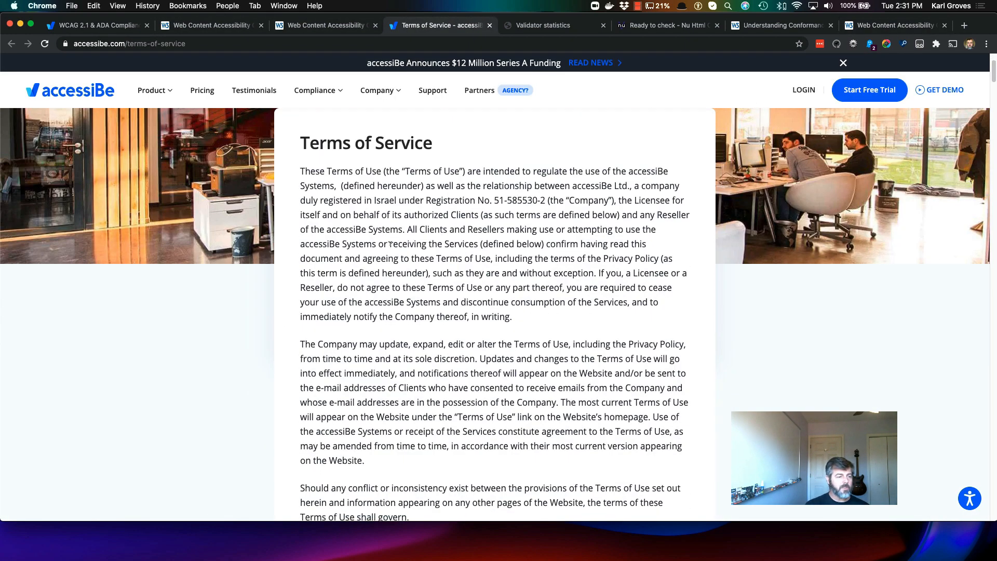
pyautogui.scroll(-3)
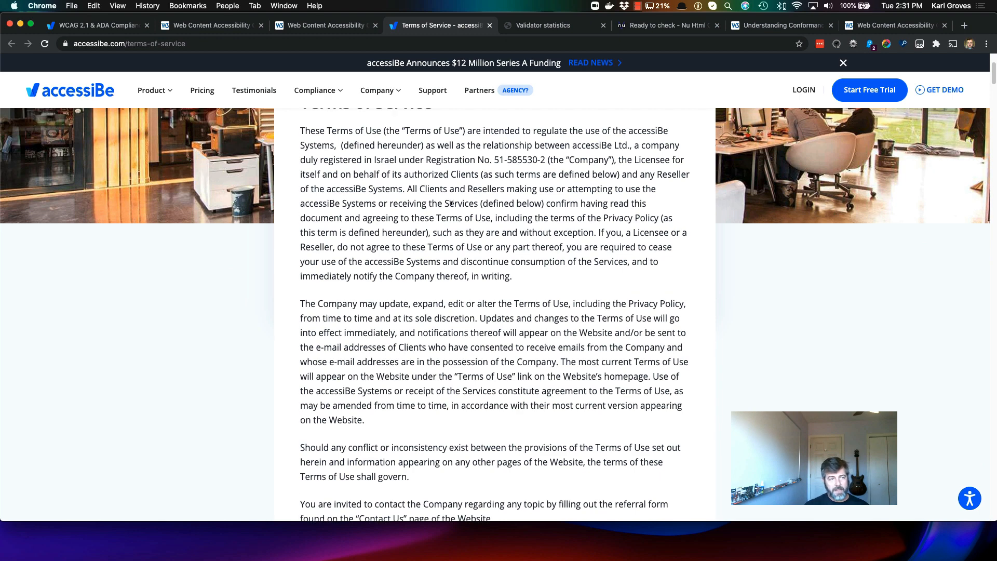
pyautogui.scroll(3)
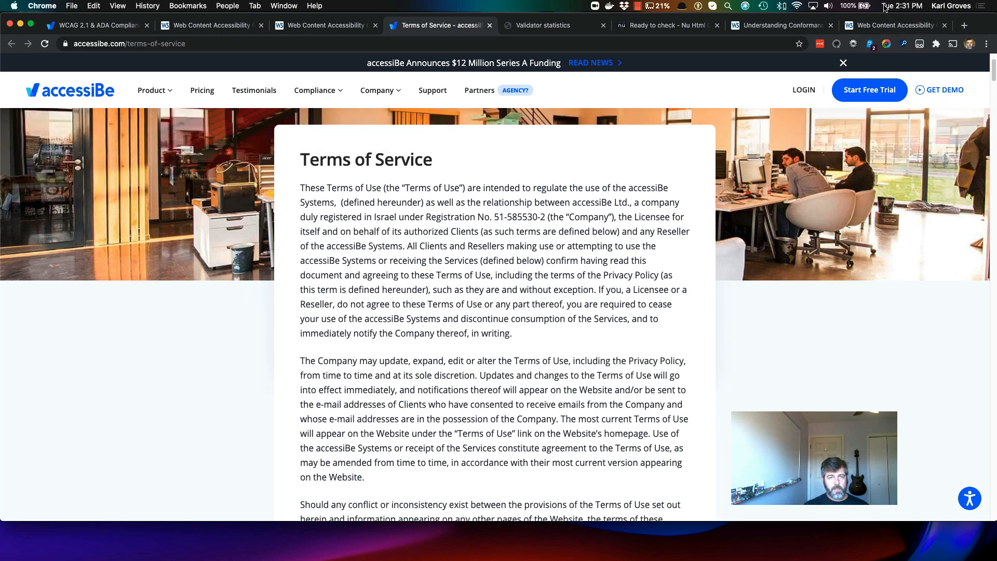
pyautogui.click(901, 6)
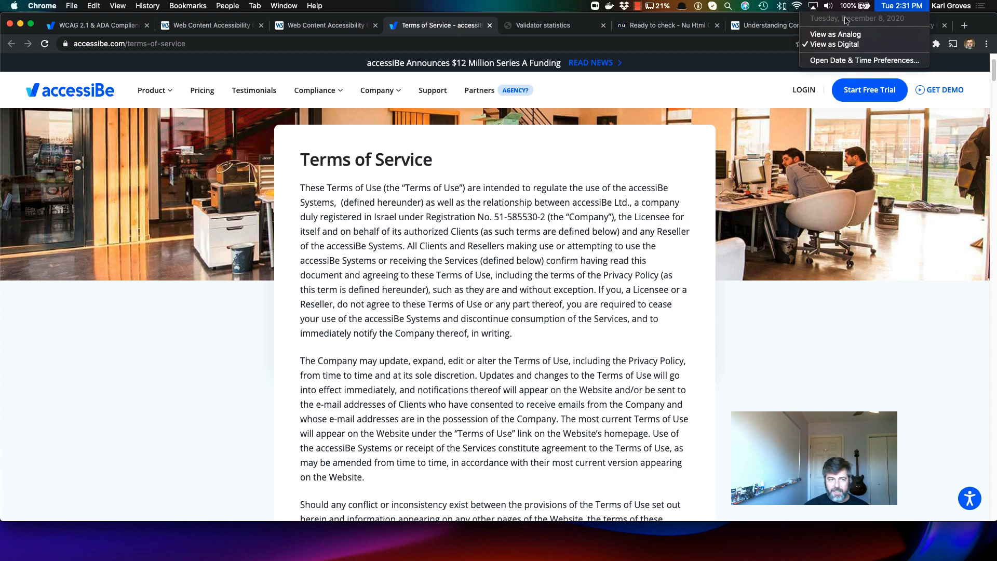
pyautogui.scroll(-3)
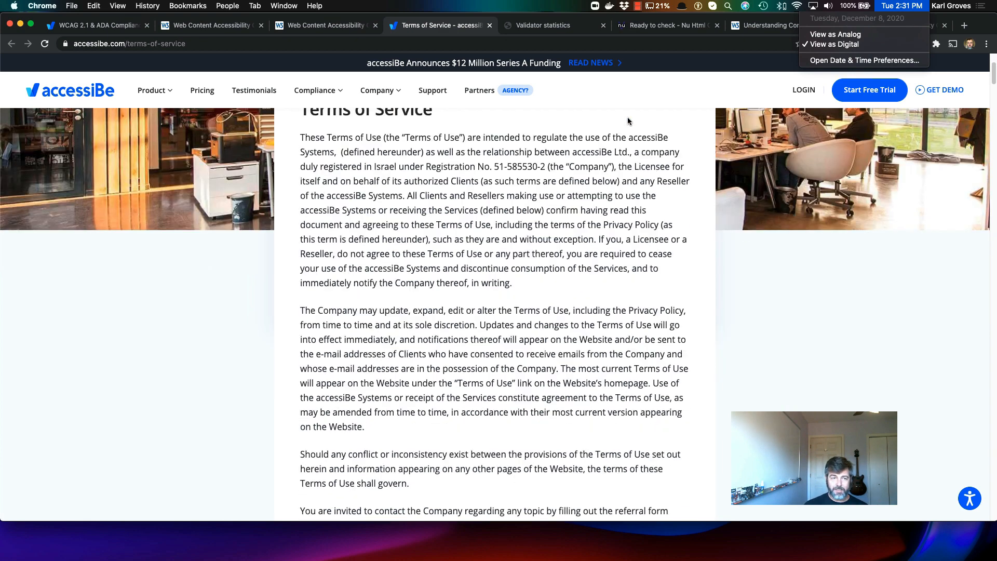
pyautogui.scroll(-3)
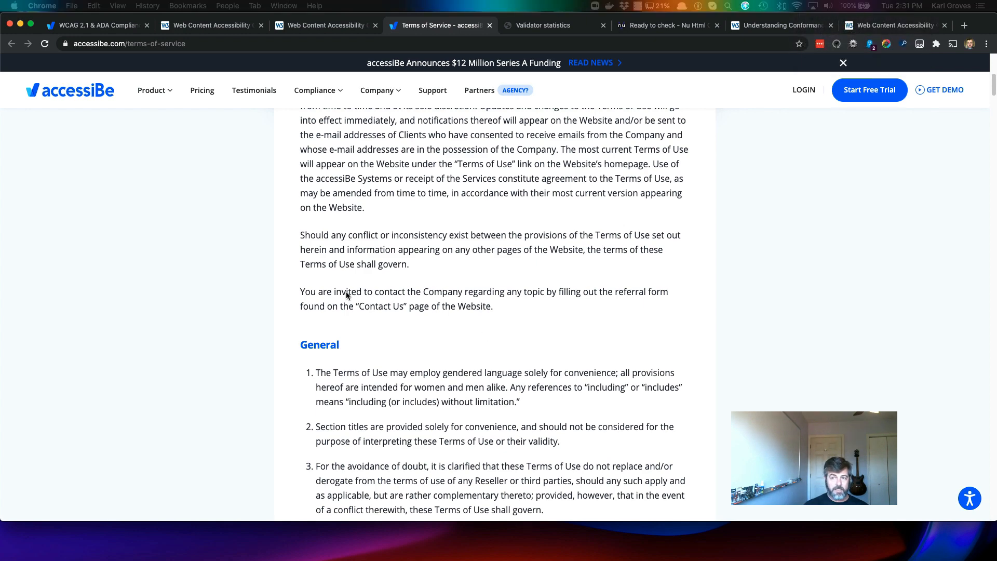
# Scroll to Sale, Purchase and Termination Policy item 2 requiring error-free W3C validation
pyautogui.scroll(3)
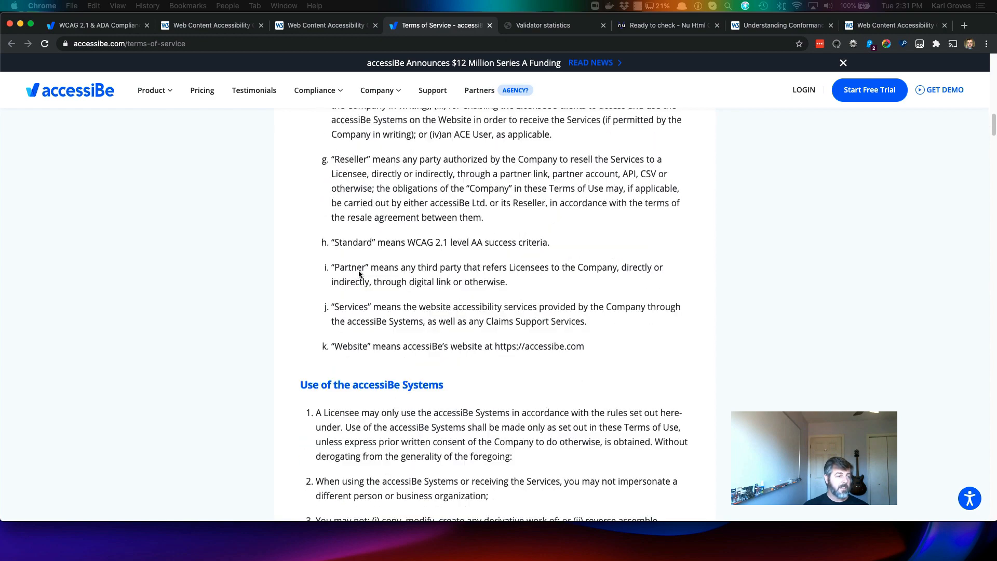
pyautogui.scroll(3)
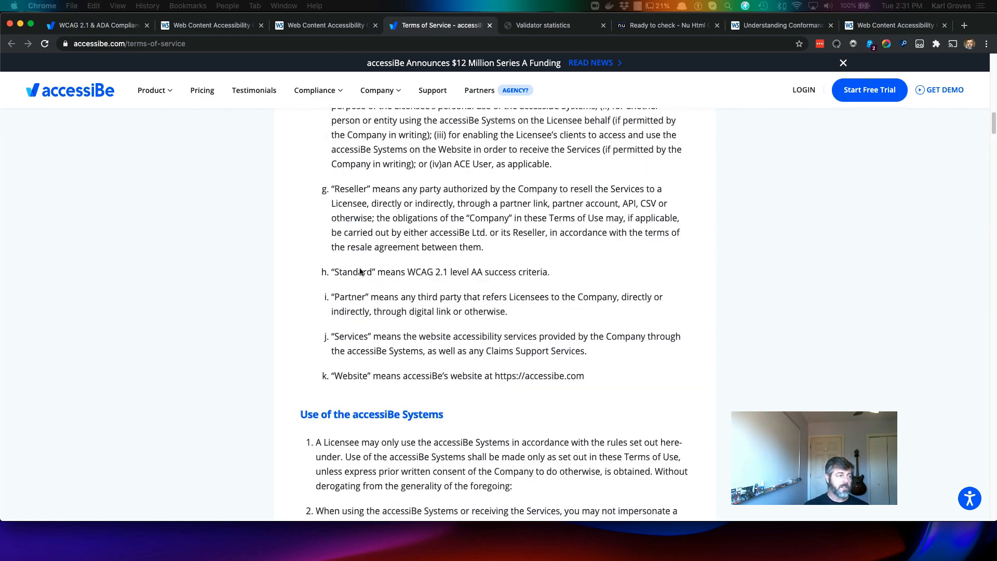
pyautogui.scroll(3)
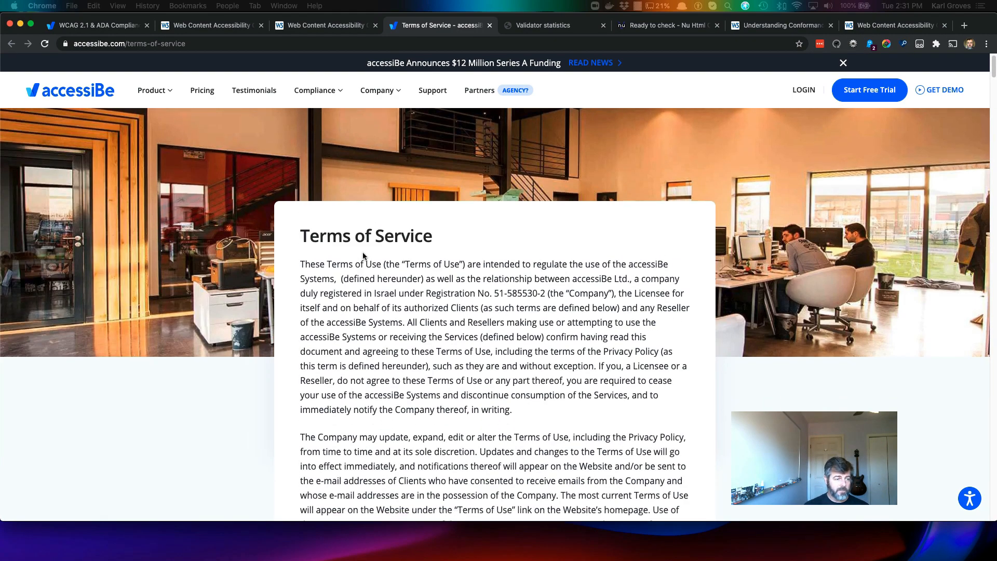
pyautogui.moveTo(344, 242)
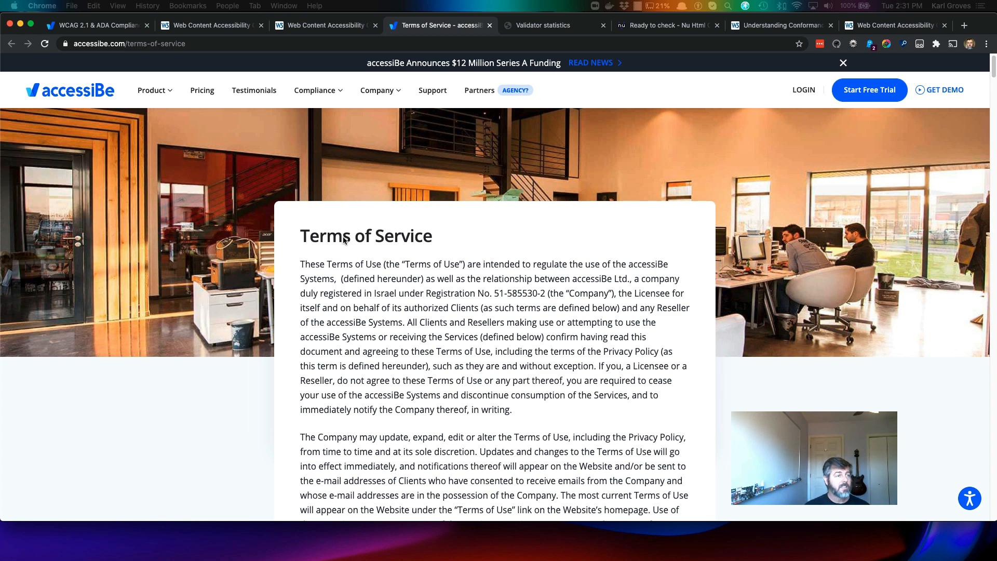
pyautogui.moveTo(338, 274)
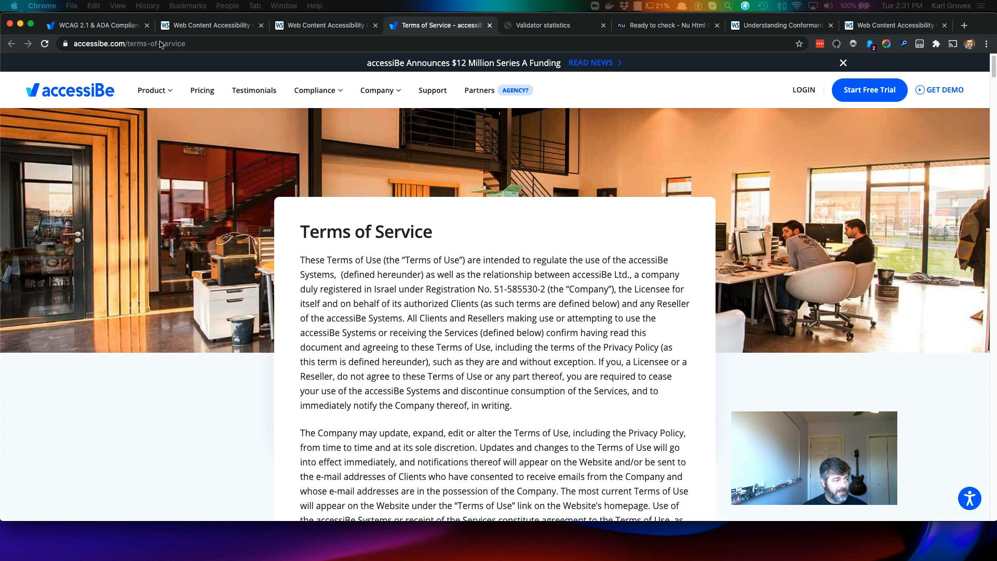
pyautogui.scroll(-3)
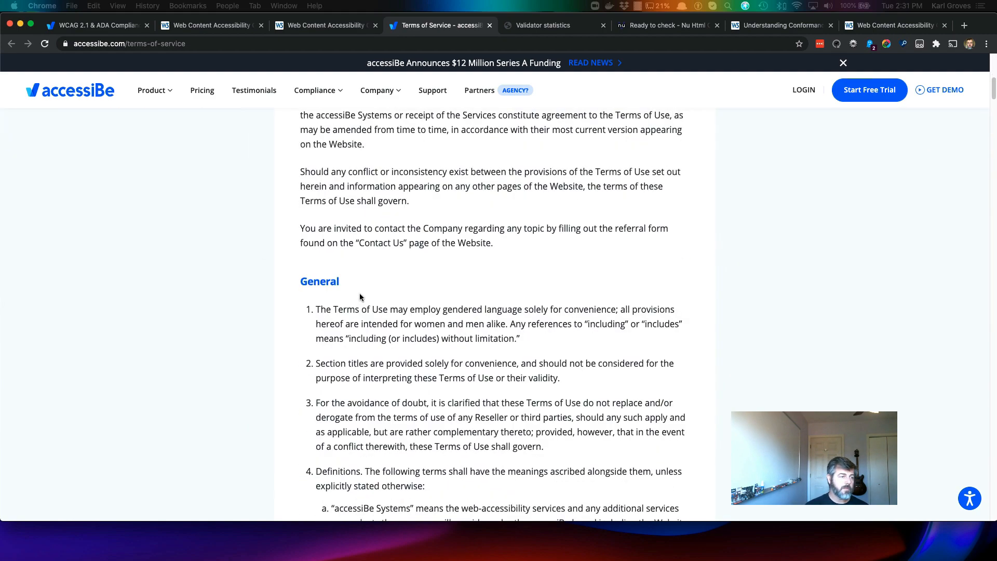
pyautogui.scroll(-3)
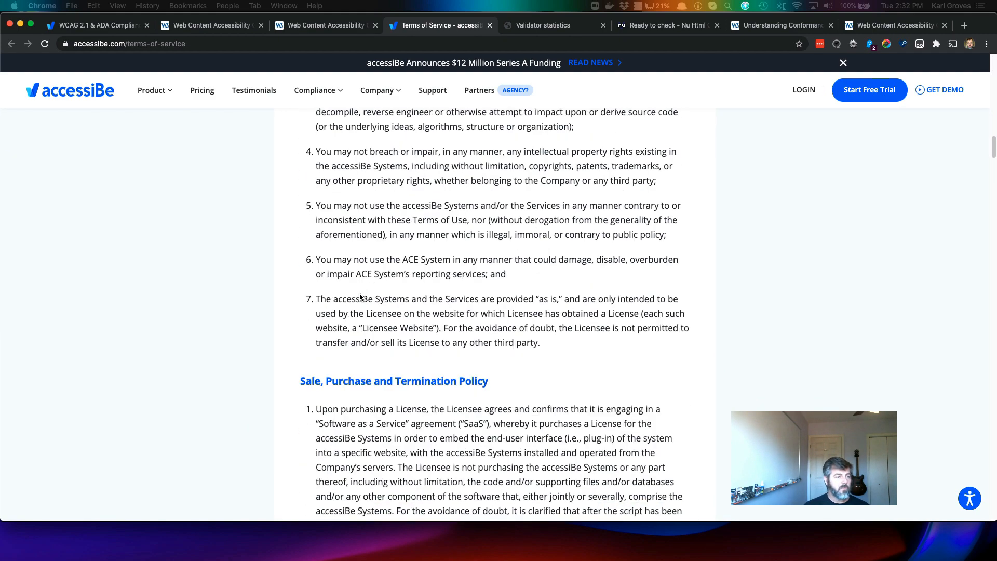
pyautogui.scroll(-3)
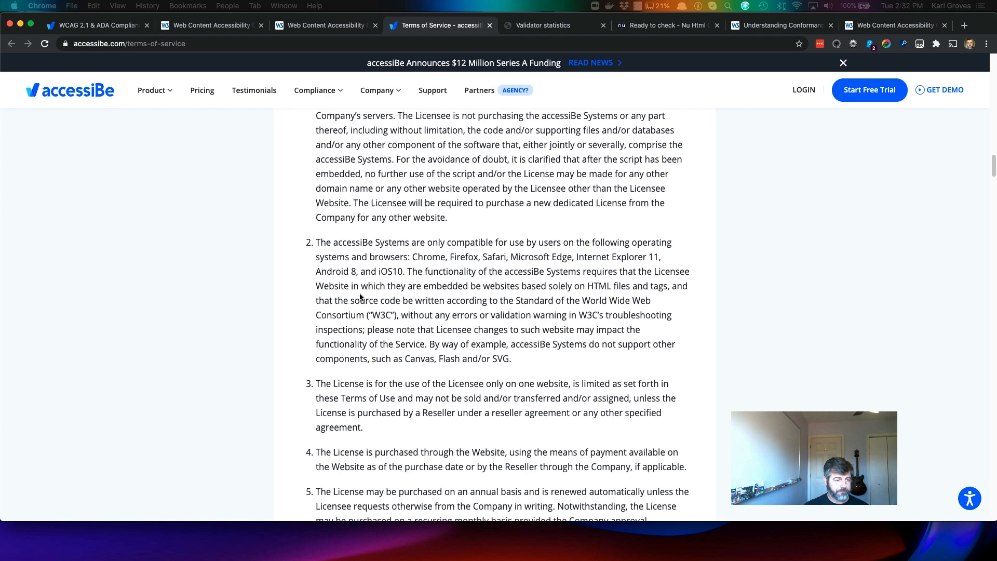
pyautogui.scroll(-3)
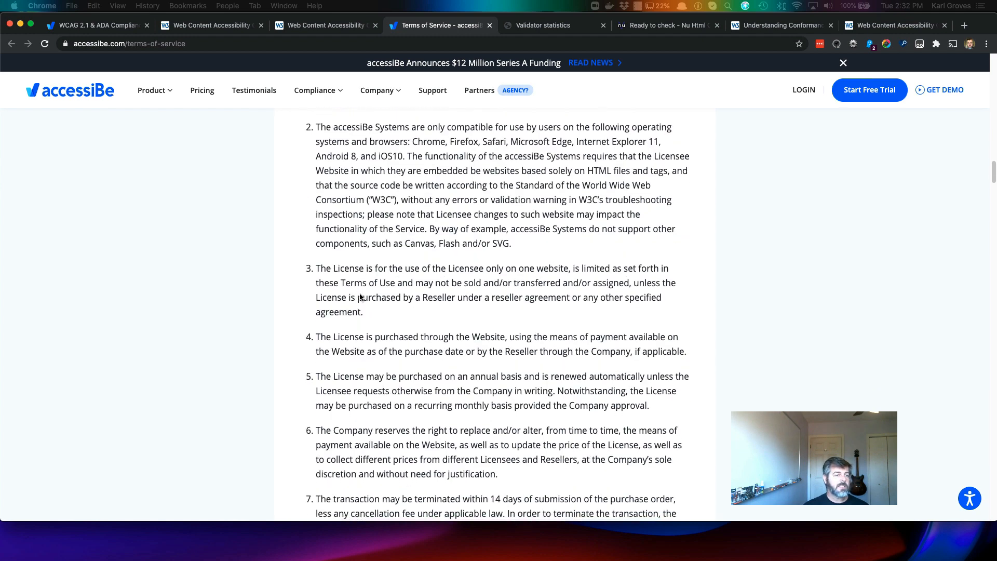
pyautogui.scroll(-3)
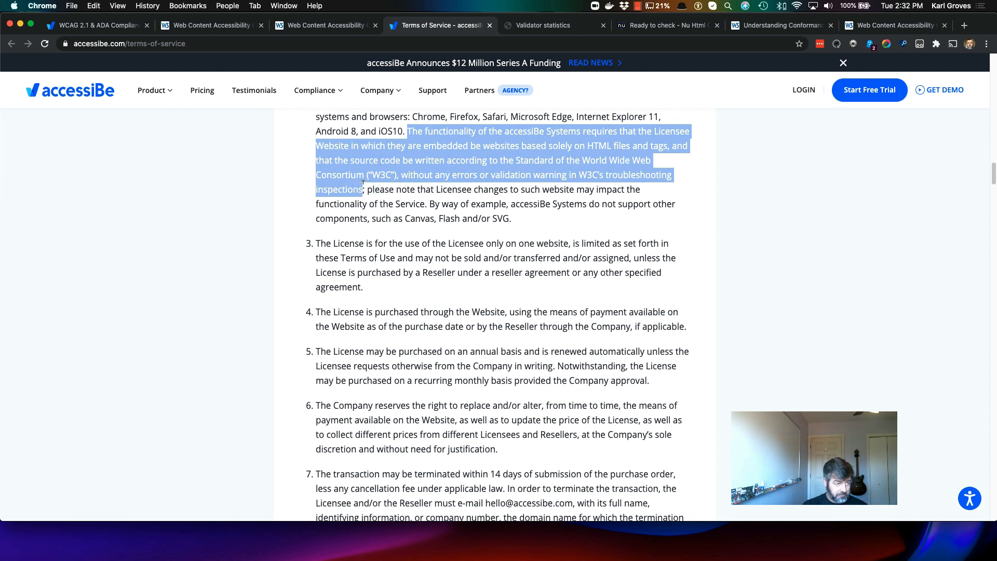
pyautogui.moveTo(364, 177)
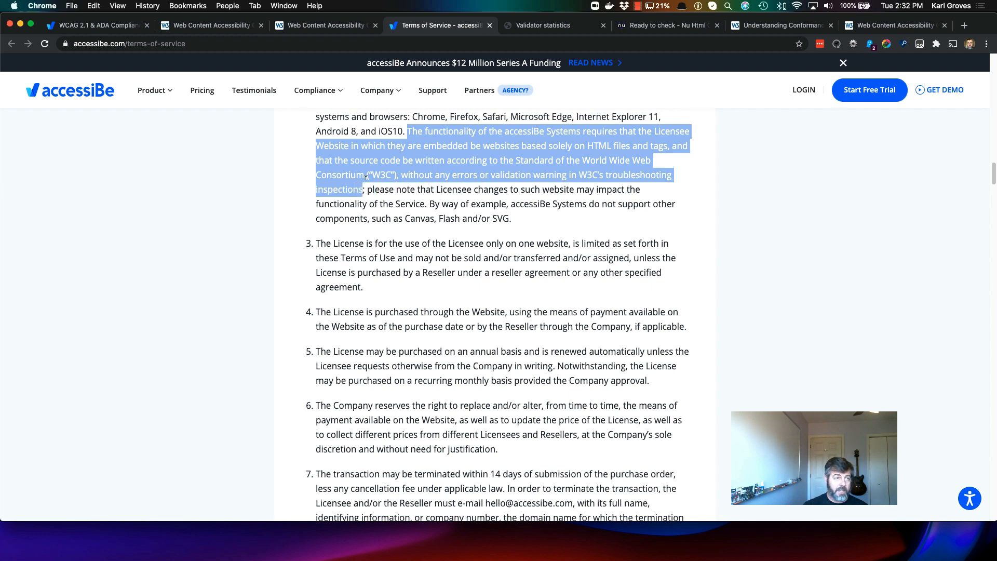
# Switch via the Nu Html Checker to the W3C Validator statistics page
pyautogui.click(667, 25)
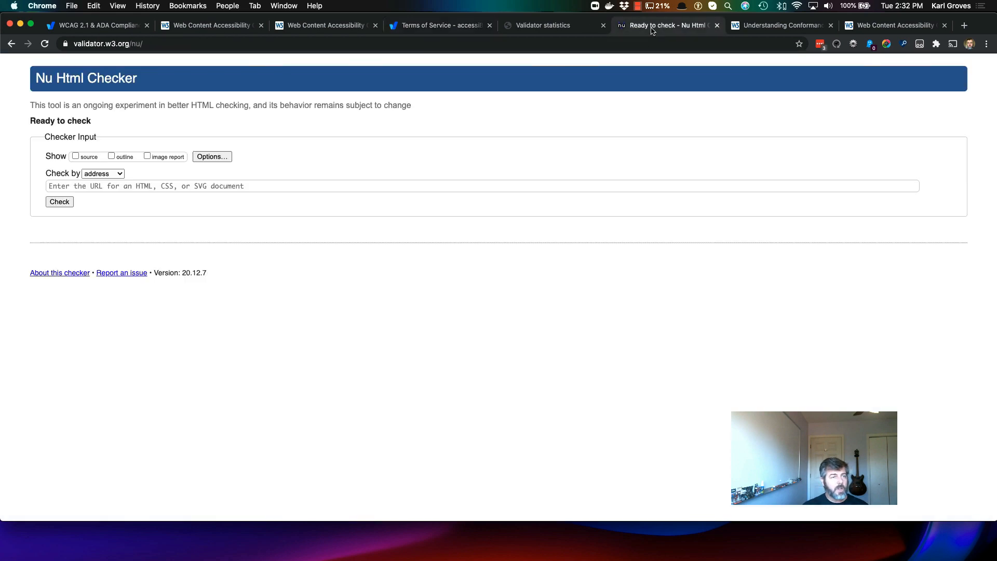
pyautogui.moveTo(331, 356)
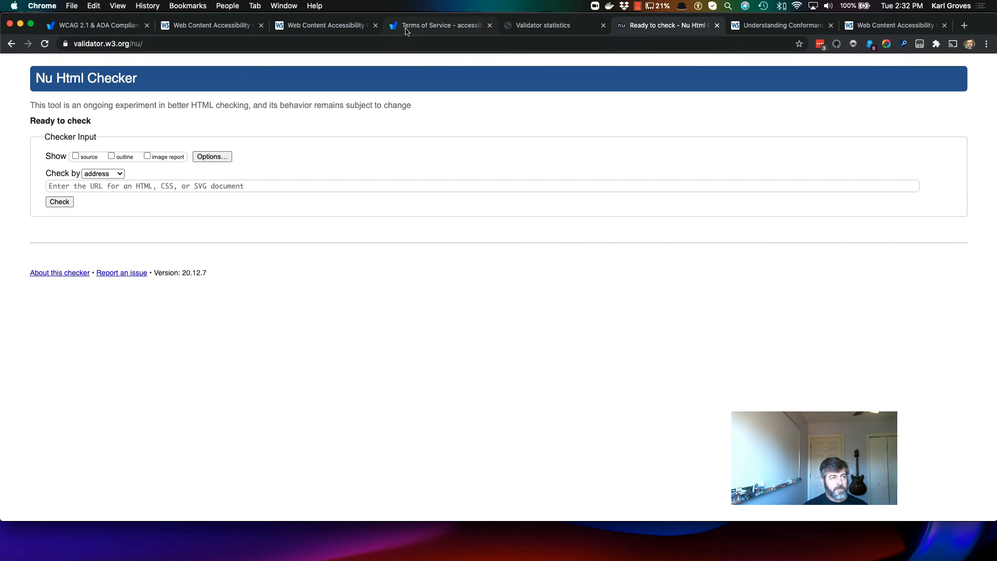
pyautogui.moveTo(544, 25)
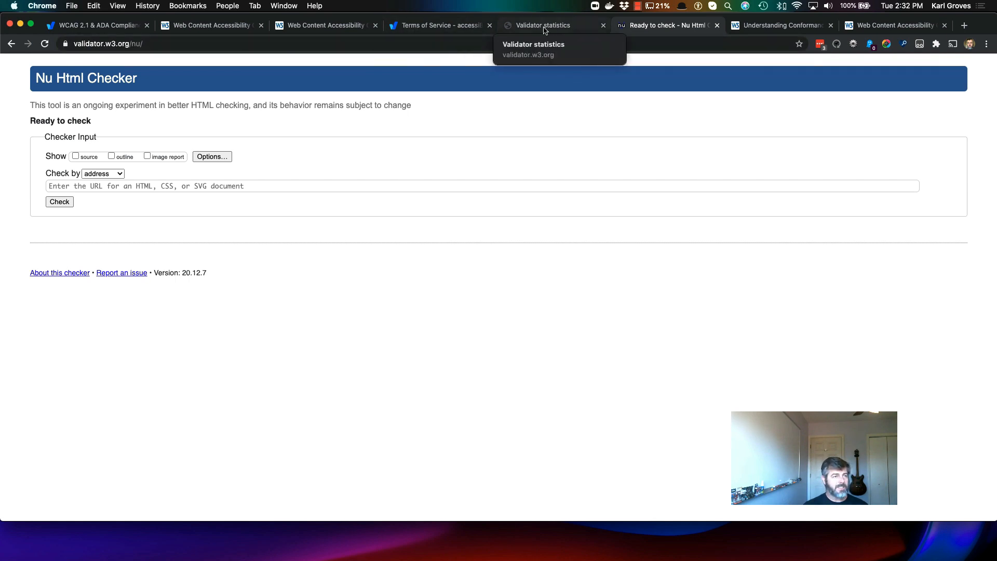
pyautogui.click(548, 25)
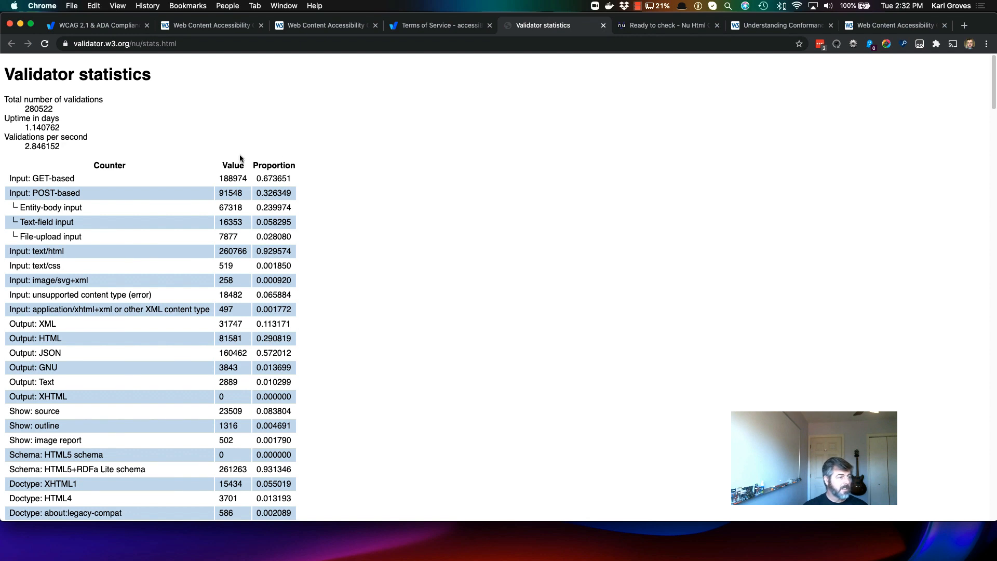
pyautogui.moveTo(152, 101)
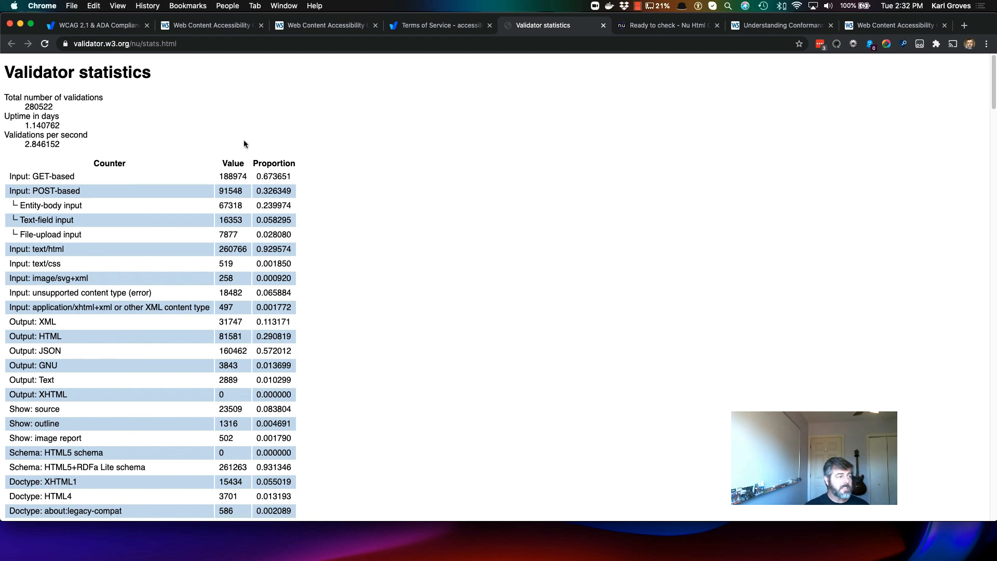
pyautogui.scroll(-3)
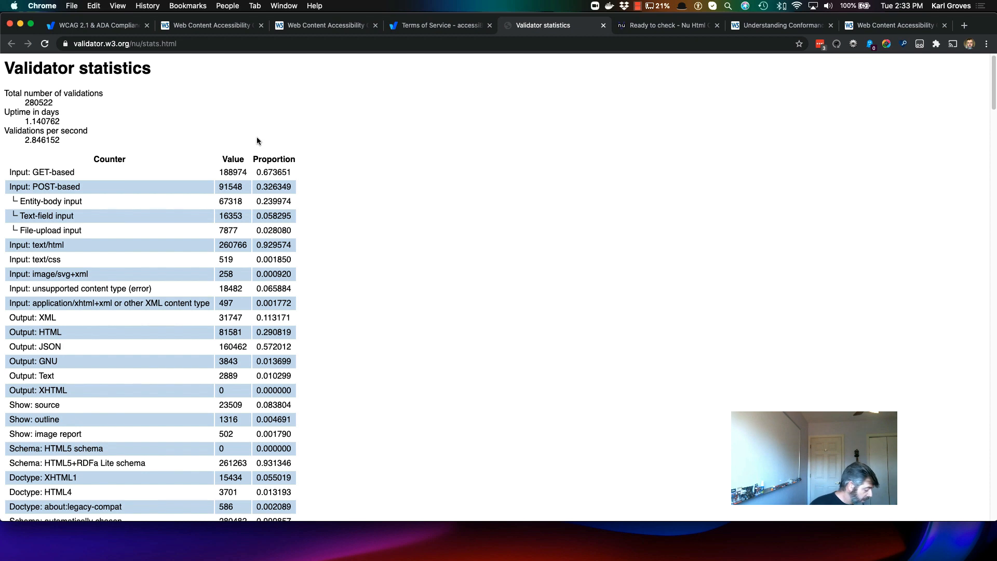
pyautogui.moveTo(264, 142)
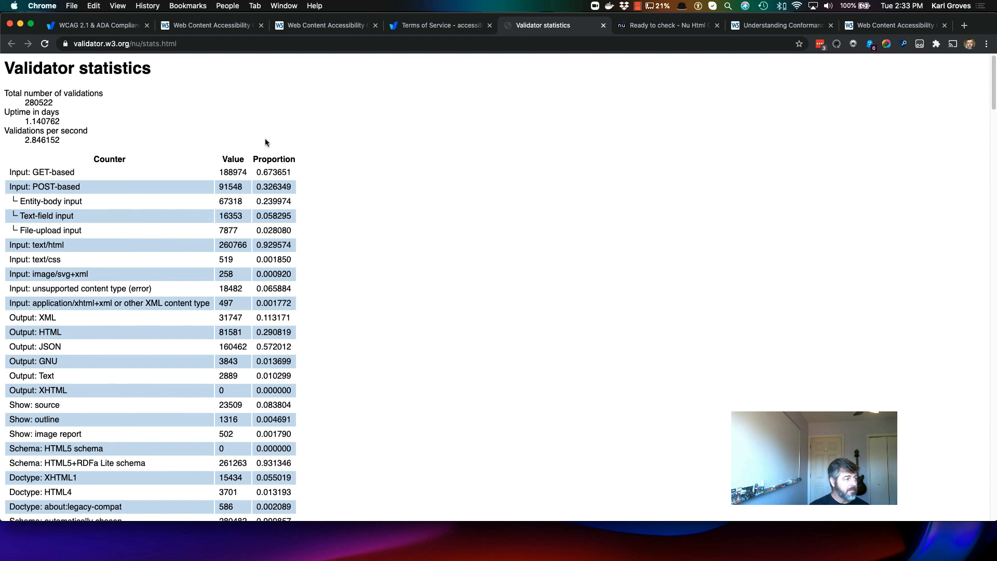
pyautogui.scroll(-3)
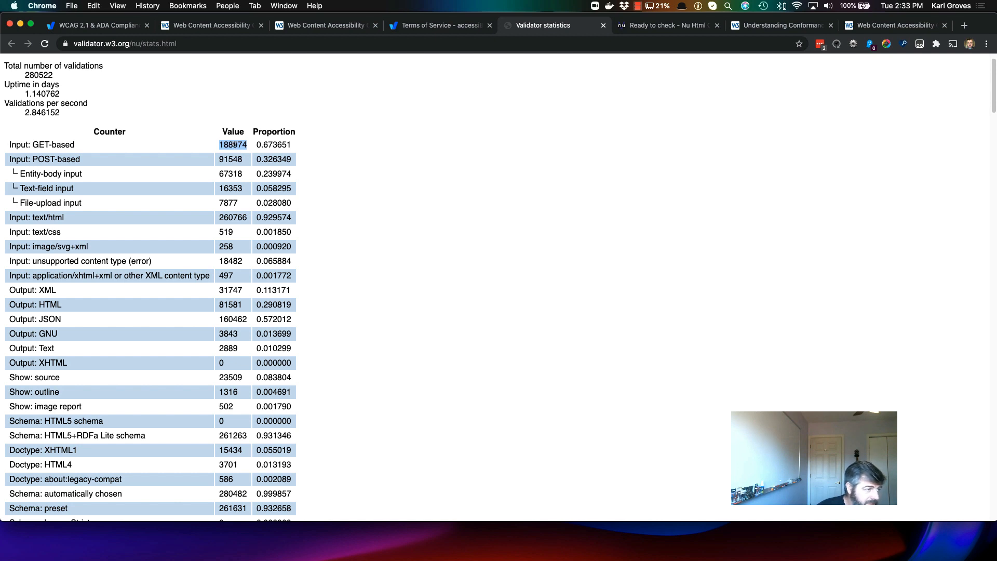
# Read down the statistics table to the 0.767416 proportion of documents with warnings
pyautogui.scroll(-3)
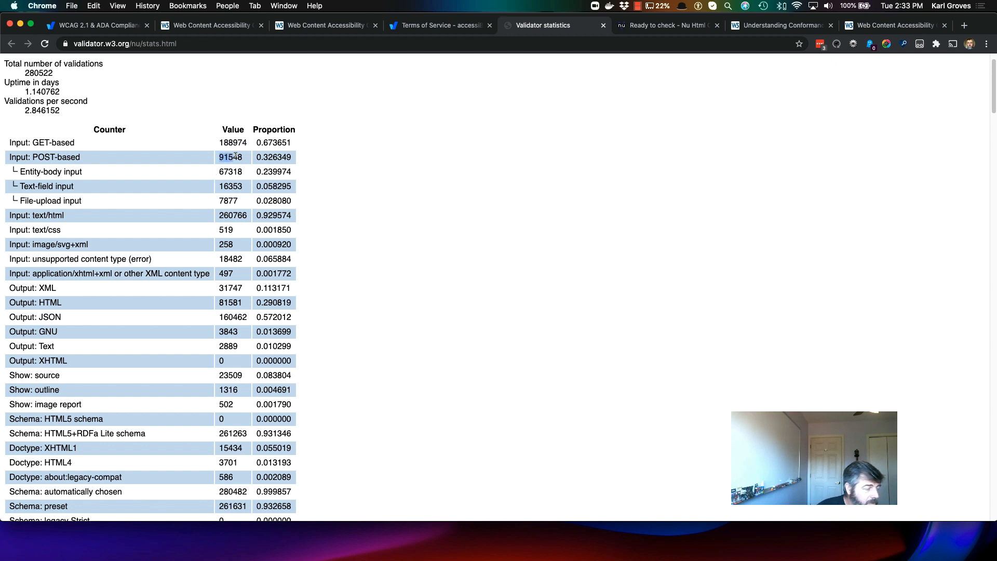
pyautogui.moveTo(223, 164)
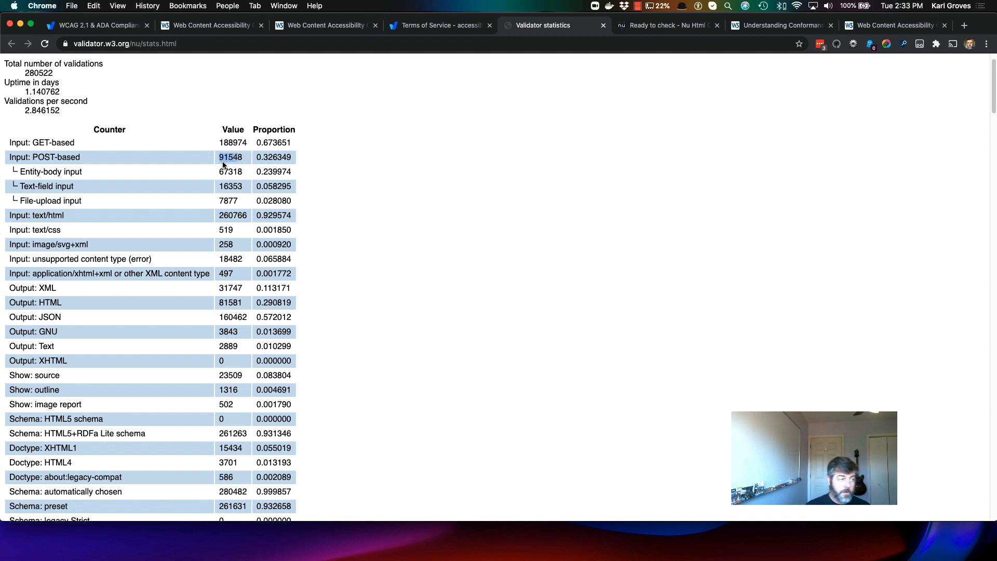
pyautogui.scroll(-3)
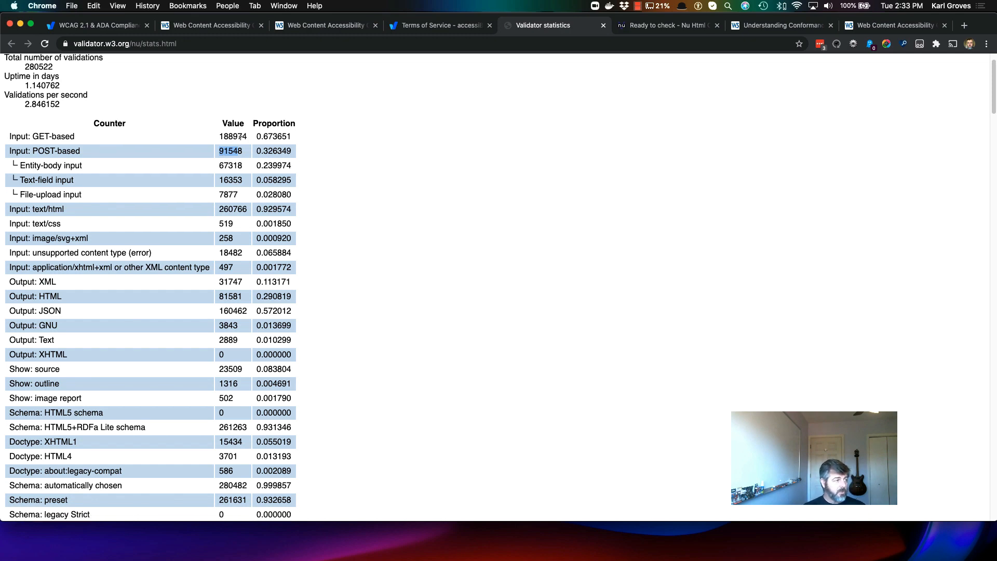
pyautogui.scroll(-3)
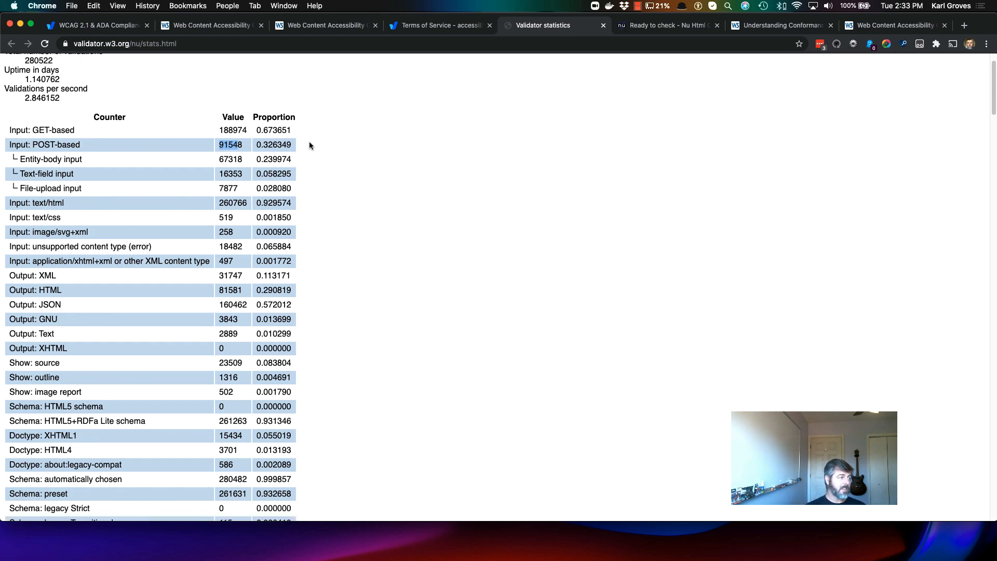
pyautogui.scroll(-3)
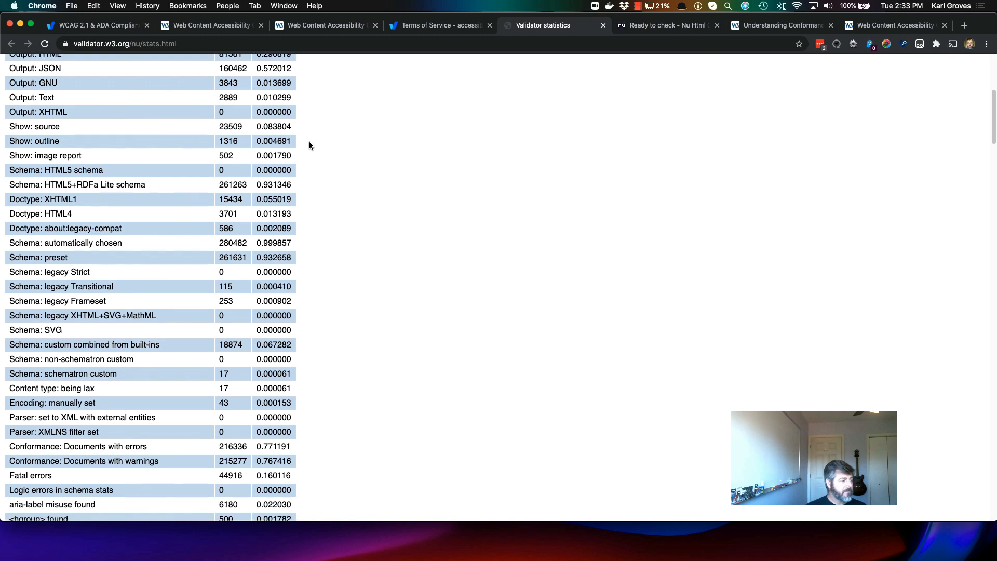
pyautogui.scroll(-3)
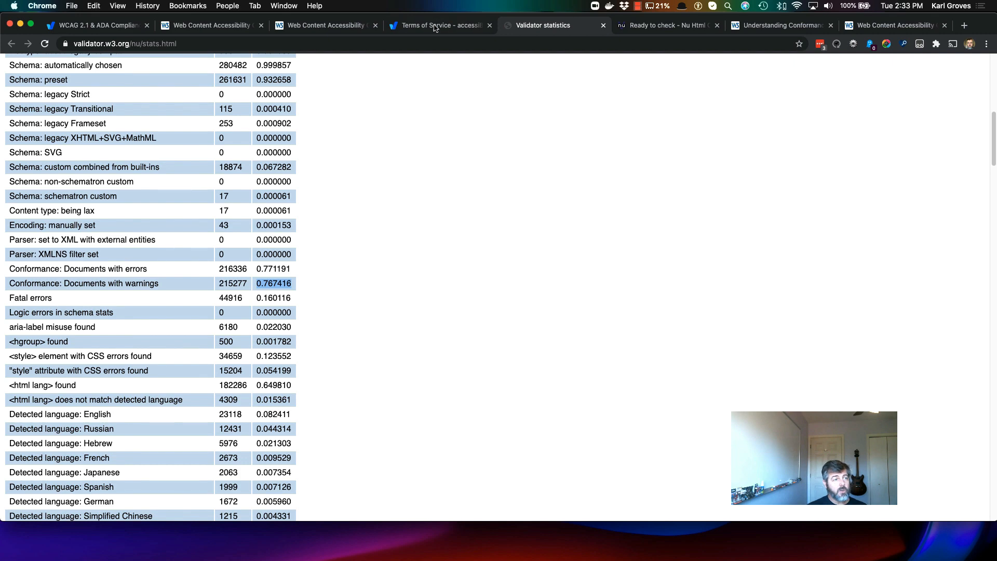
# Return to the Terms of Service and mark the word HTML in the W3C validation licence clause
pyautogui.click(438, 25)
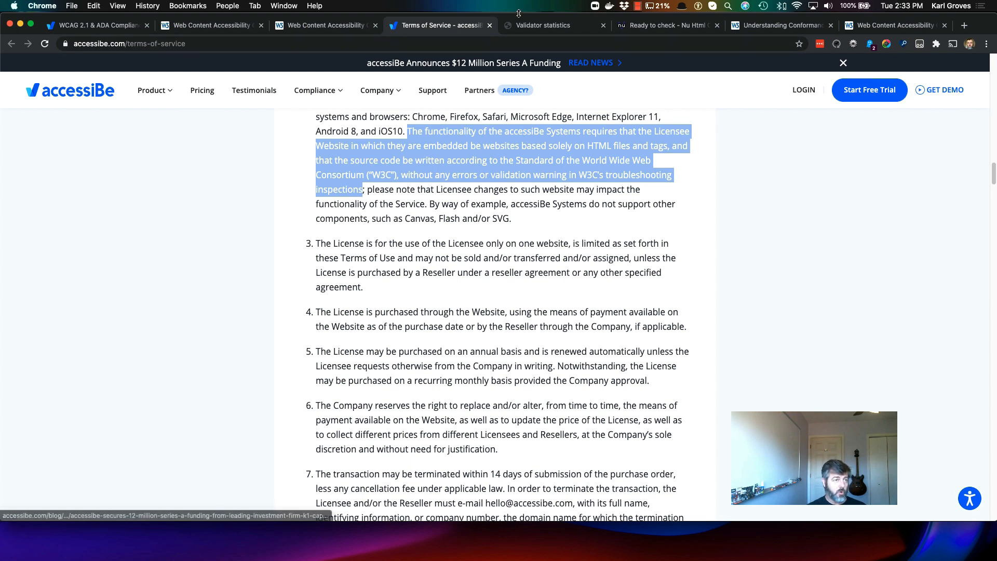
pyautogui.moveTo(545, 25)
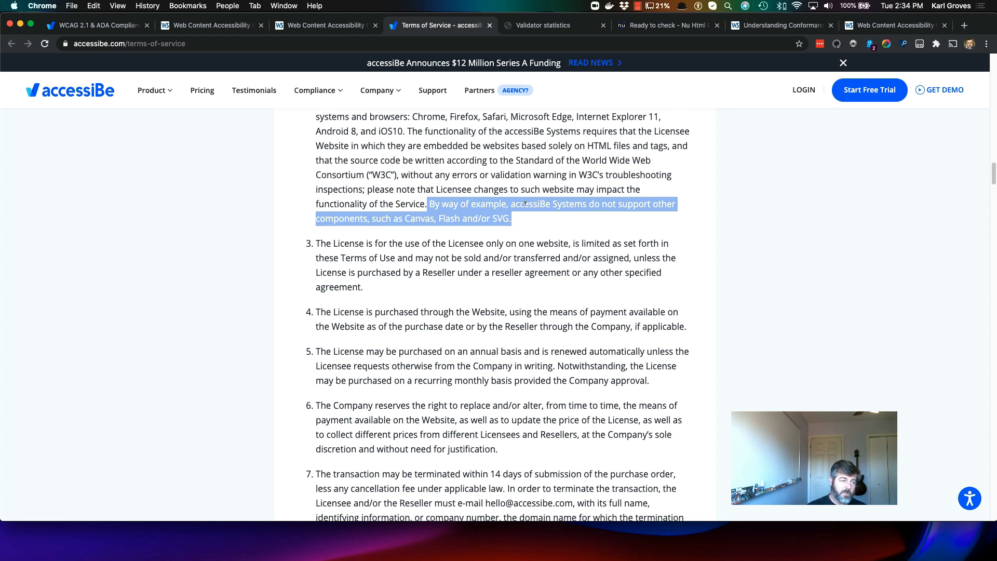
pyautogui.moveTo(307, 220)
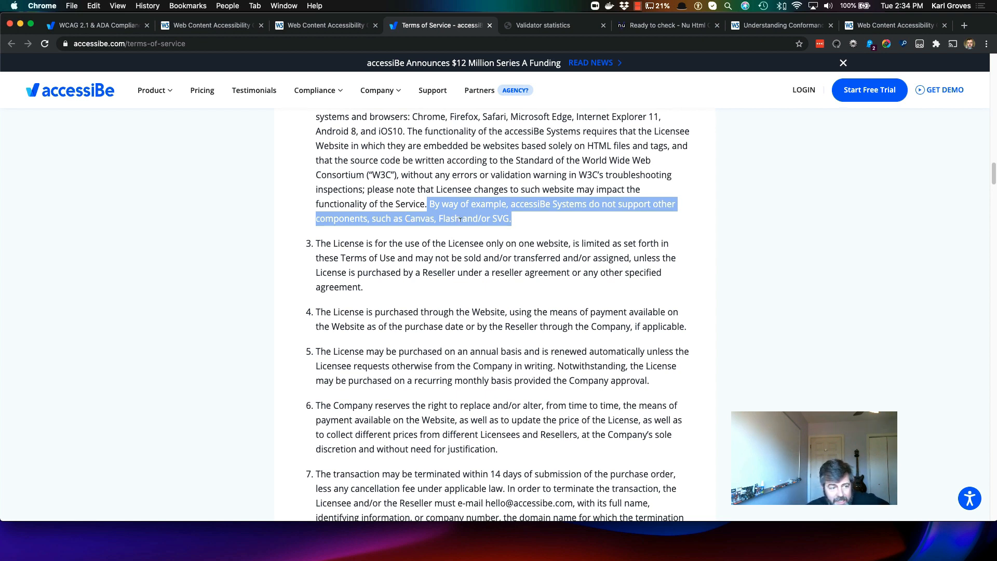
pyautogui.scroll(-3)
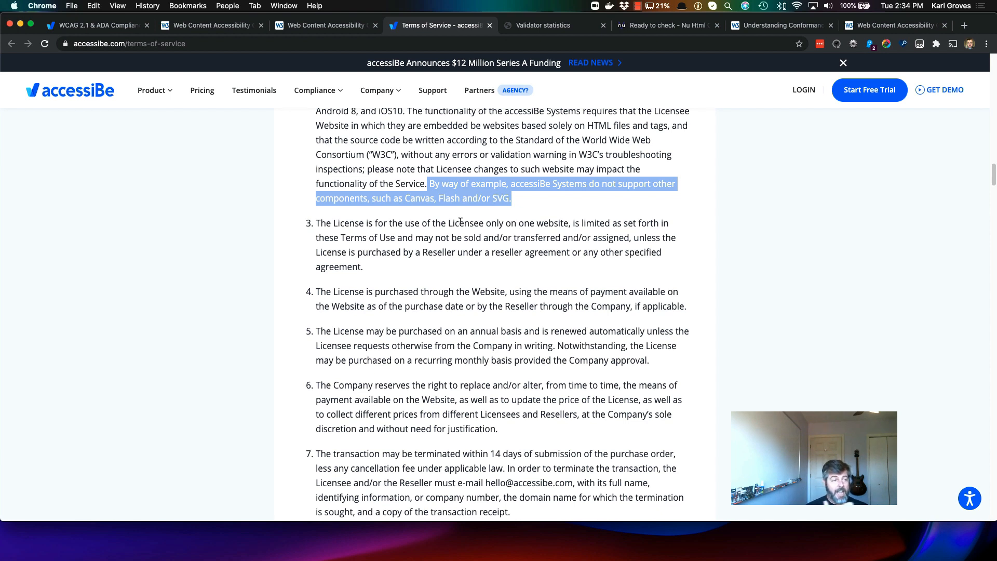
pyautogui.moveTo(596, 122)
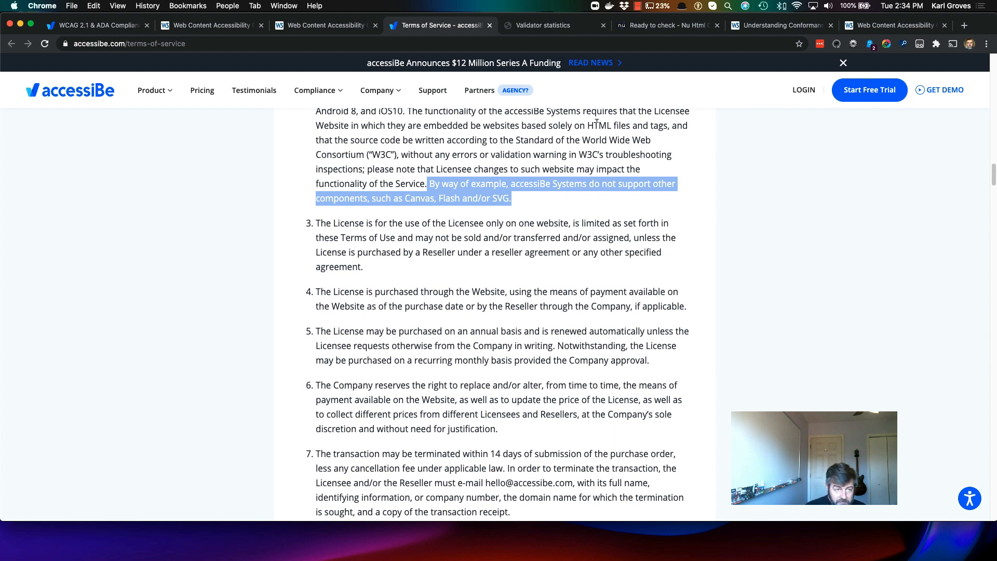
pyautogui.doubleClick(598, 126)
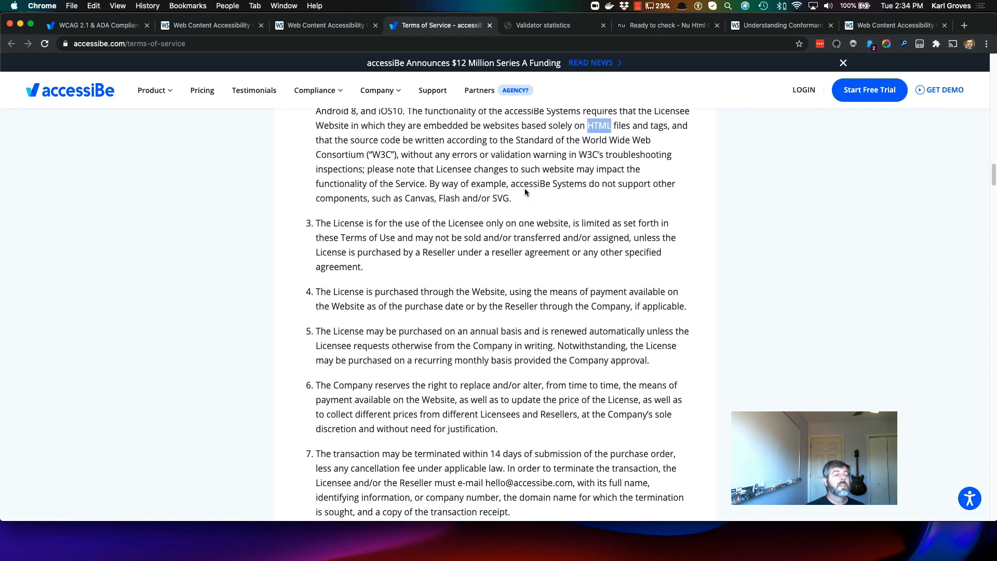
pyautogui.moveTo(517, 195)
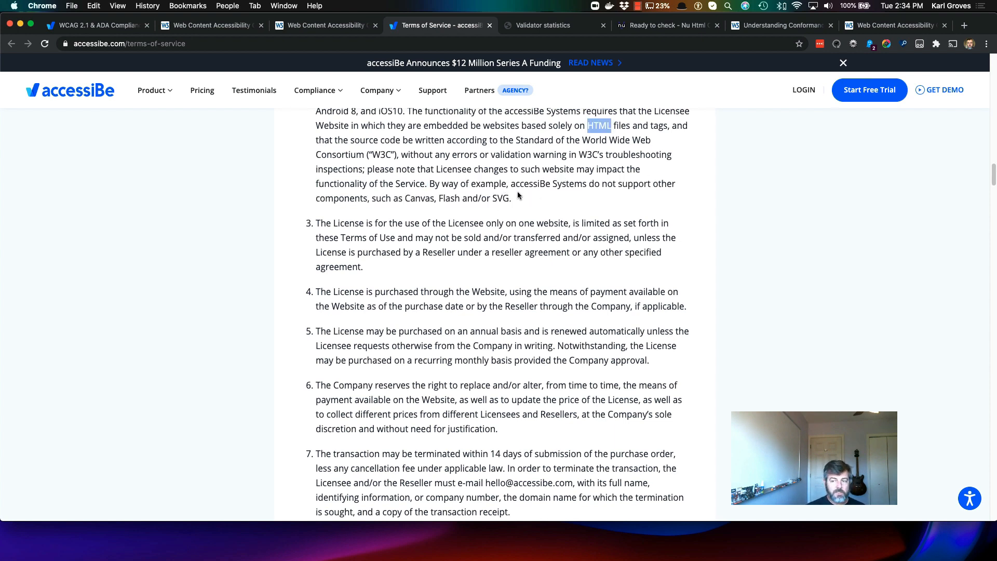
# Move down to the Website Accessibility; Malfunctions; Issues section of the Terms
pyautogui.scroll(-3)
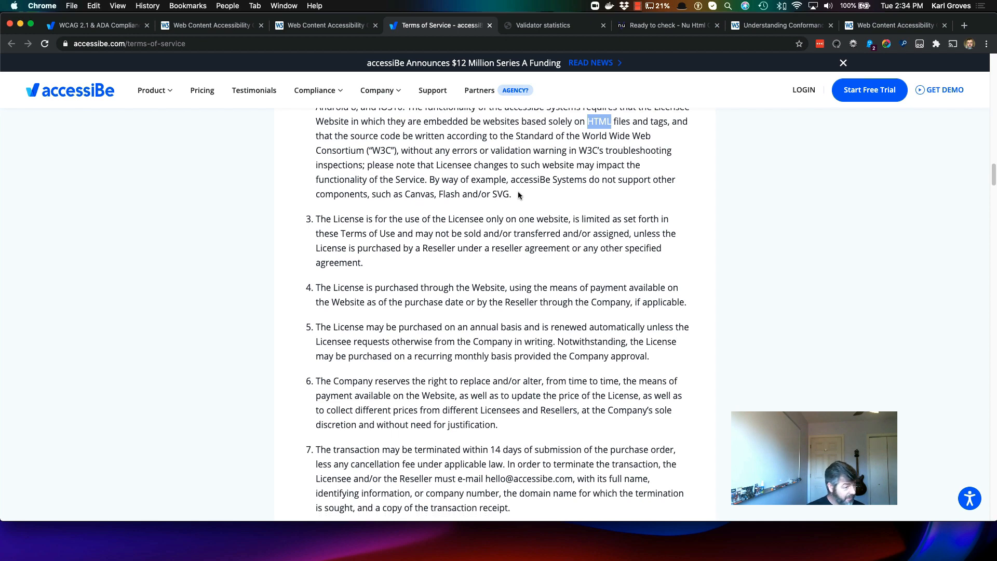
pyautogui.scroll(-3)
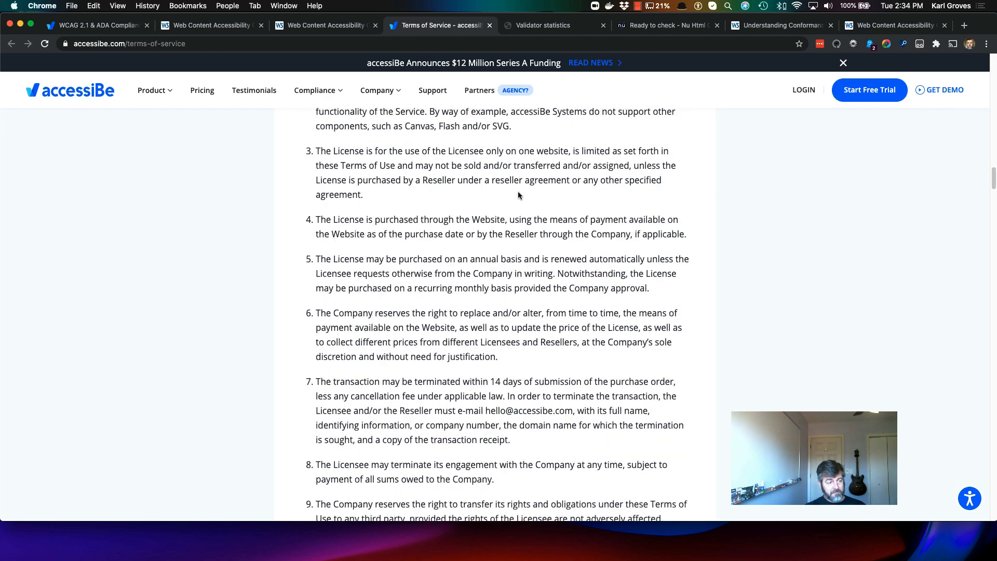
pyautogui.scroll(-3)
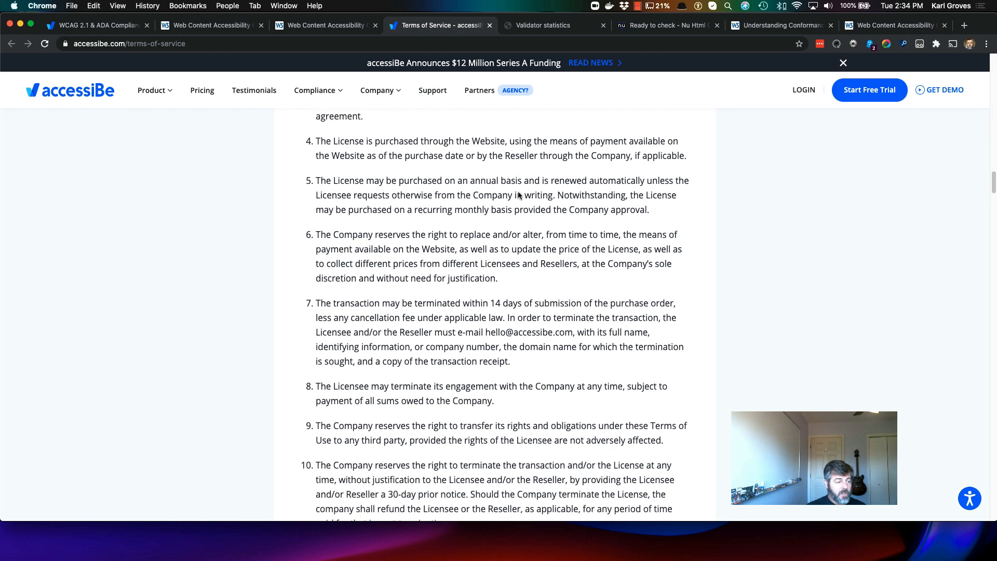
pyautogui.scroll(-3)
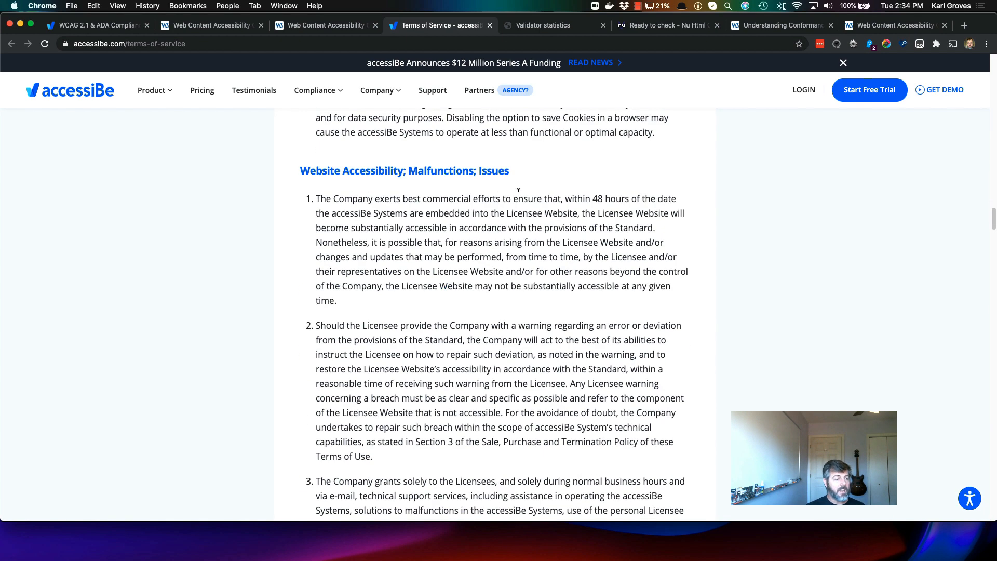
pyautogui.scroll(-3)
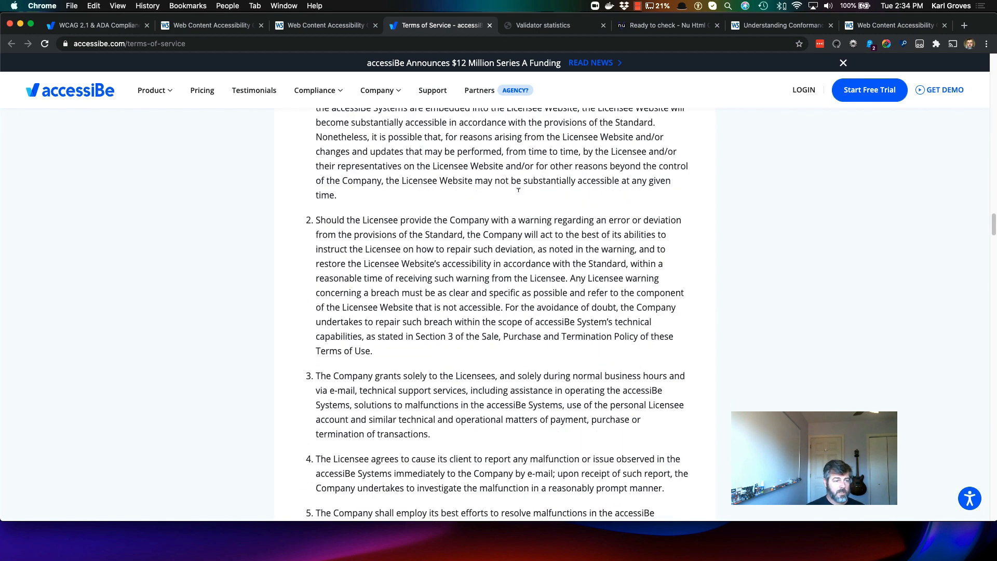
pyautogui.scroll(-3)
pyautogui.write('100')
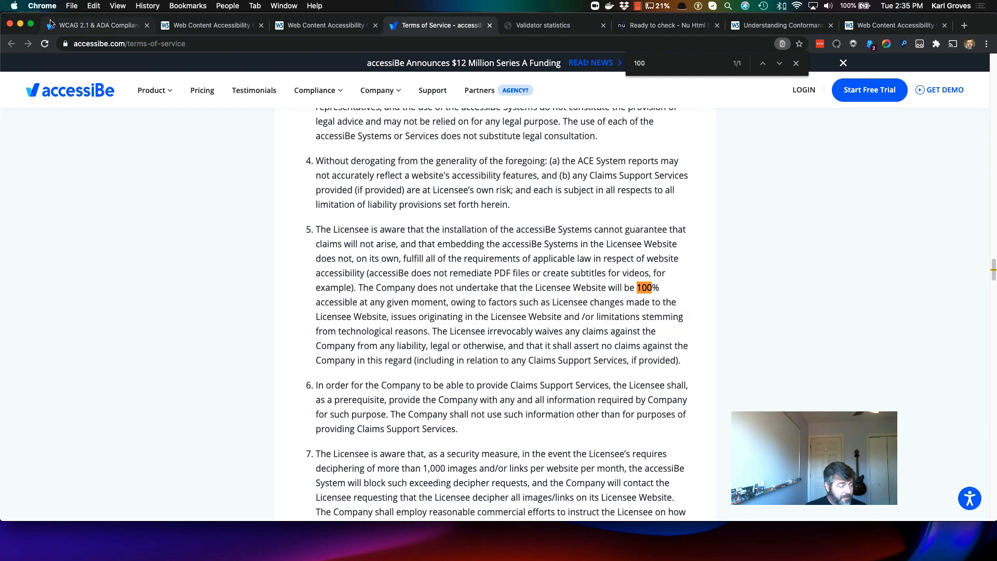
pyautogui.moveTo(135, 153)
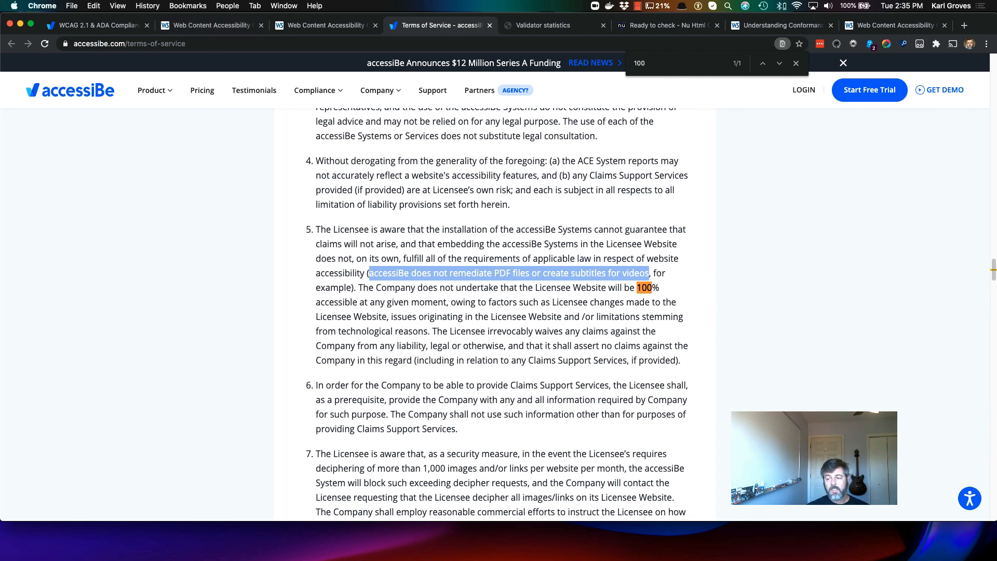
pyautogui.moveTo(798, 363)
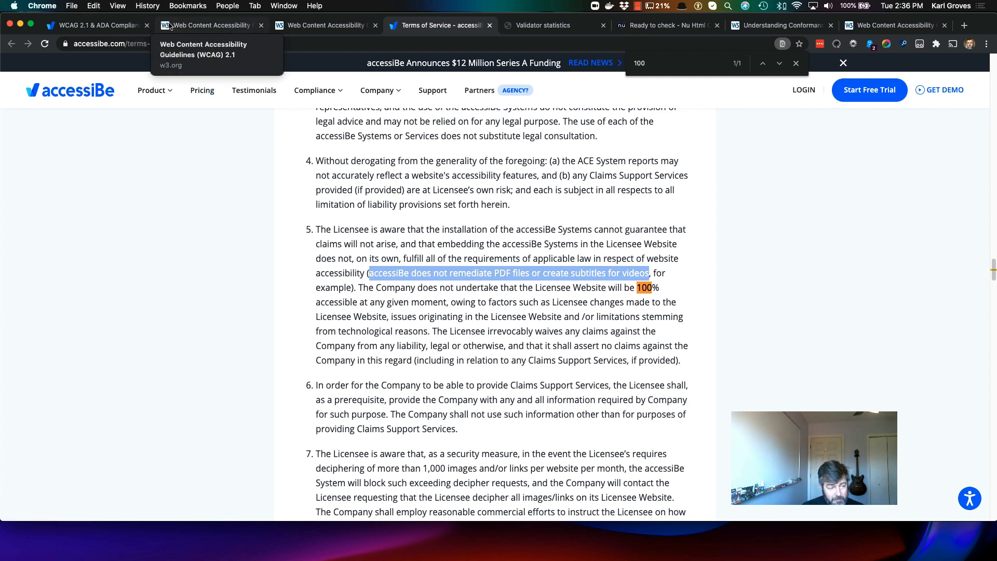
pyautogui.moveTo(724, 239)
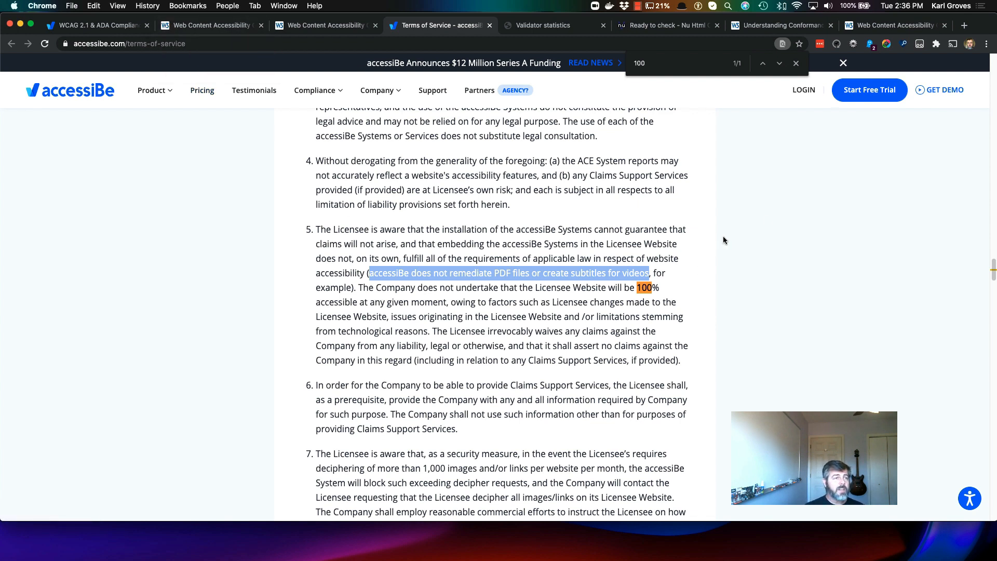
pyautogui.moveTo(284, 238)
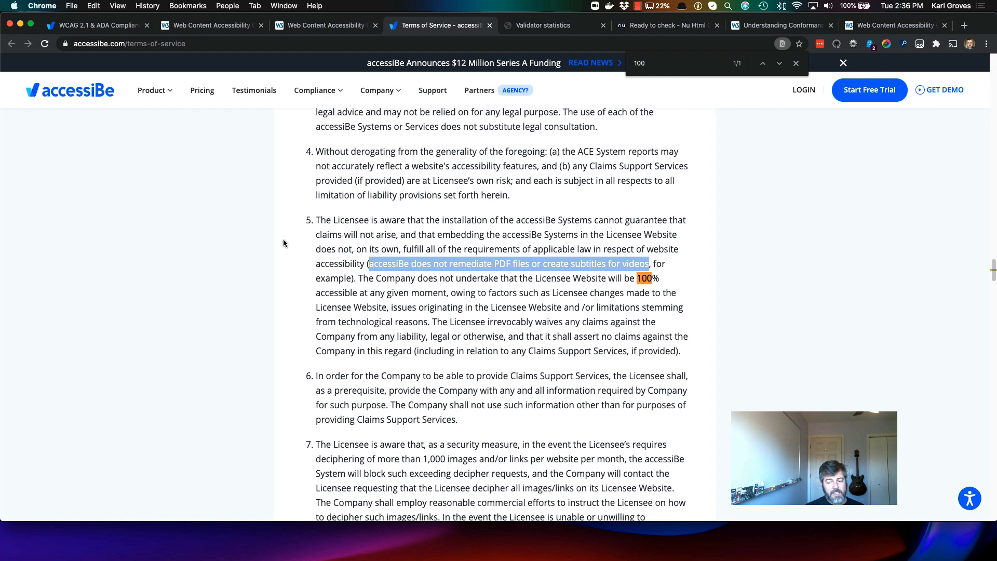
# Move past the marked PDF and subtitles disclaimer toward the homepage compliance-process section
pyautogui.scroll(-3)
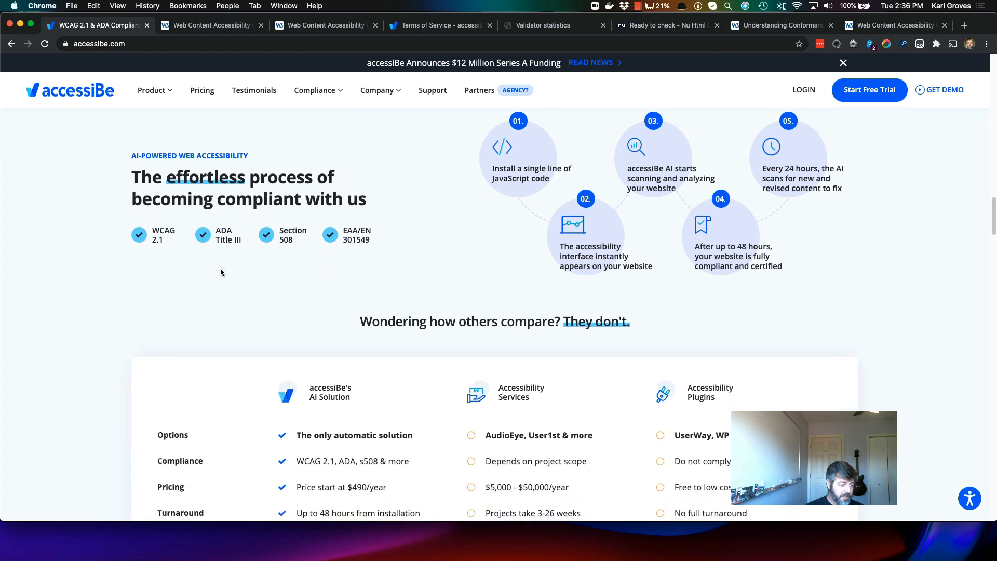
# Mark 'The only automatic solution' claim in the comparison table, then return to the Terms
pyautogui.scroll(-3)
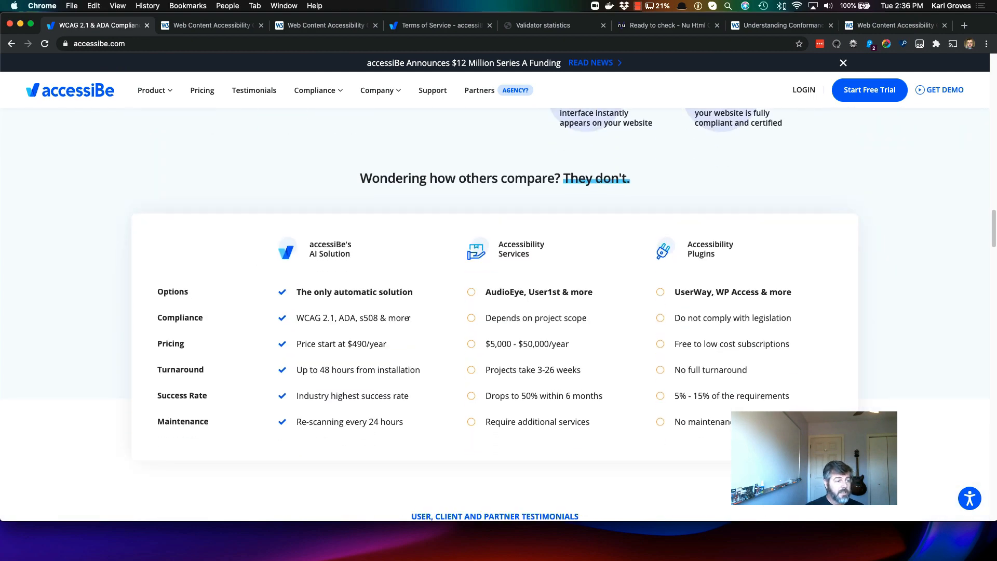
pyautogui.doubleClick(353, 318)
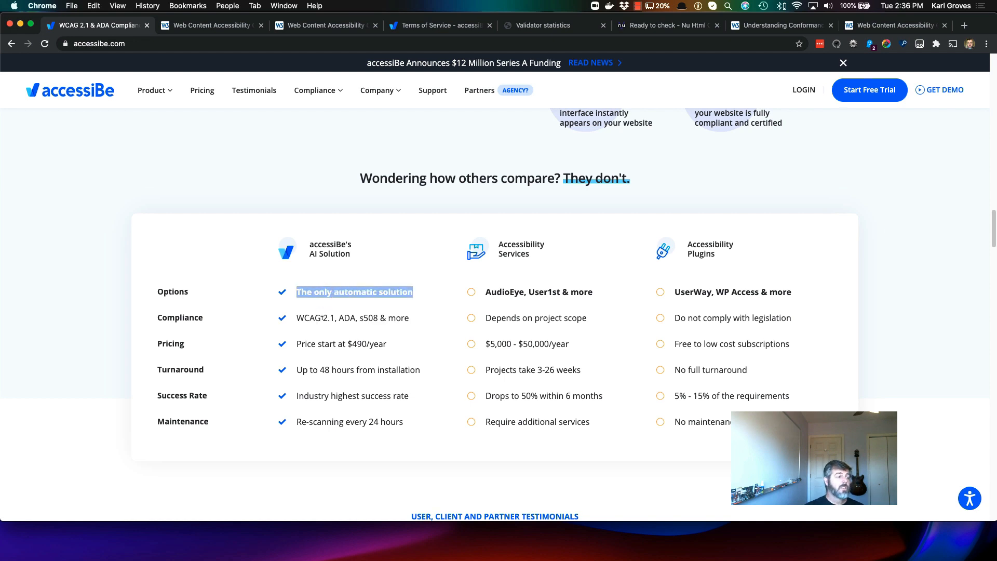
pyautogui.scroll(-3)
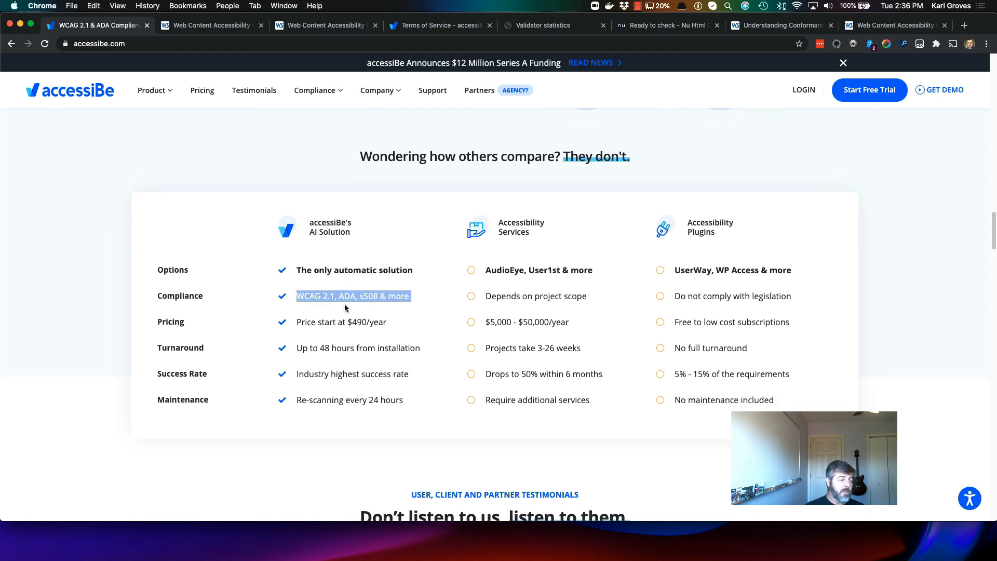
pyautogui.scroll(-3)
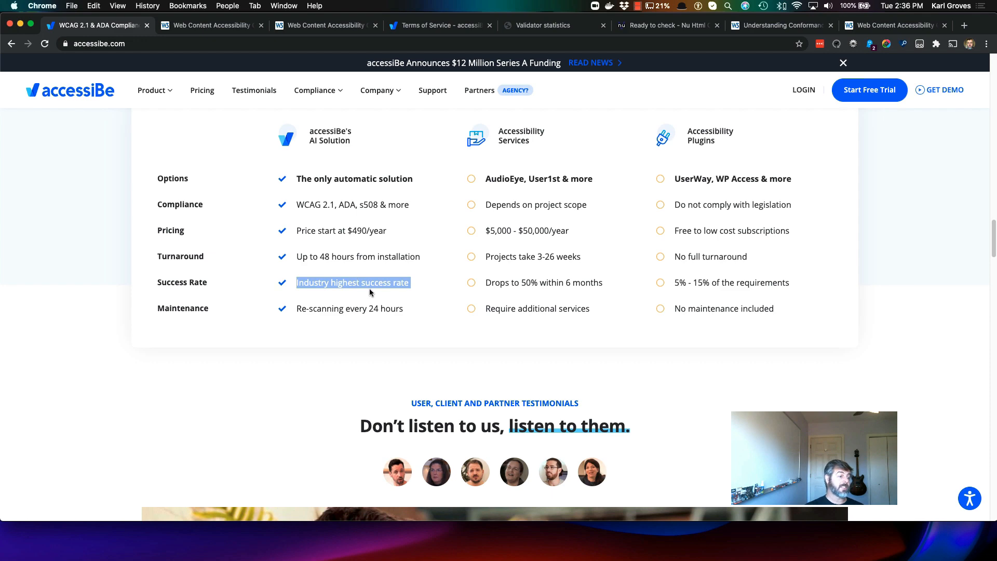
pyautogui.scroll(3)
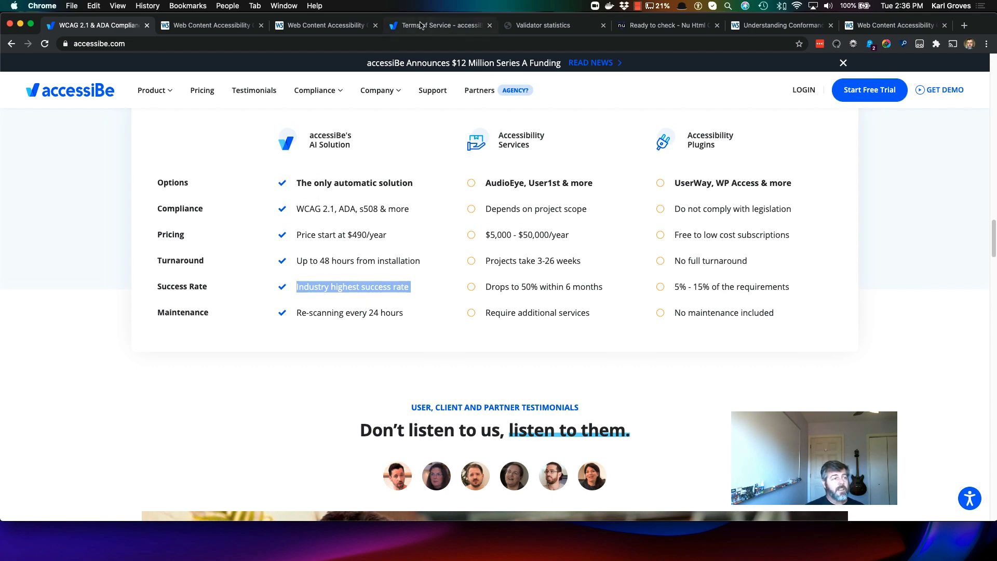
pyautogui.click(438, 24)
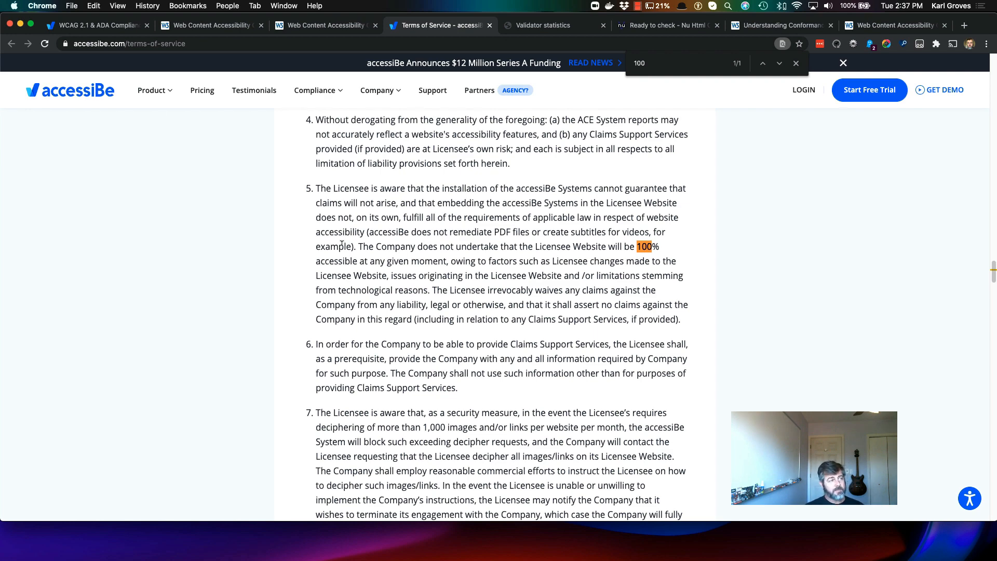
pyautogui.moveTo(521, 253)
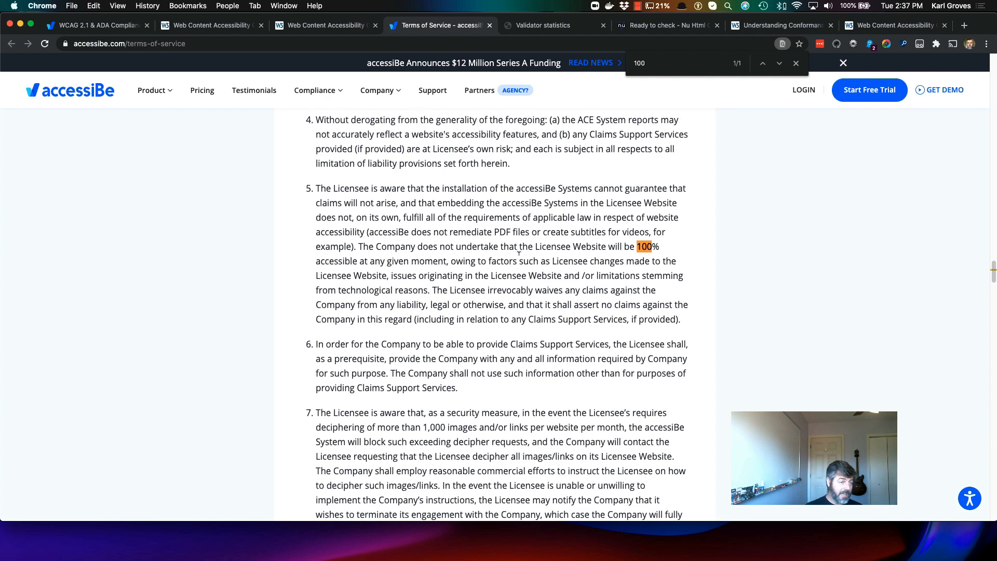